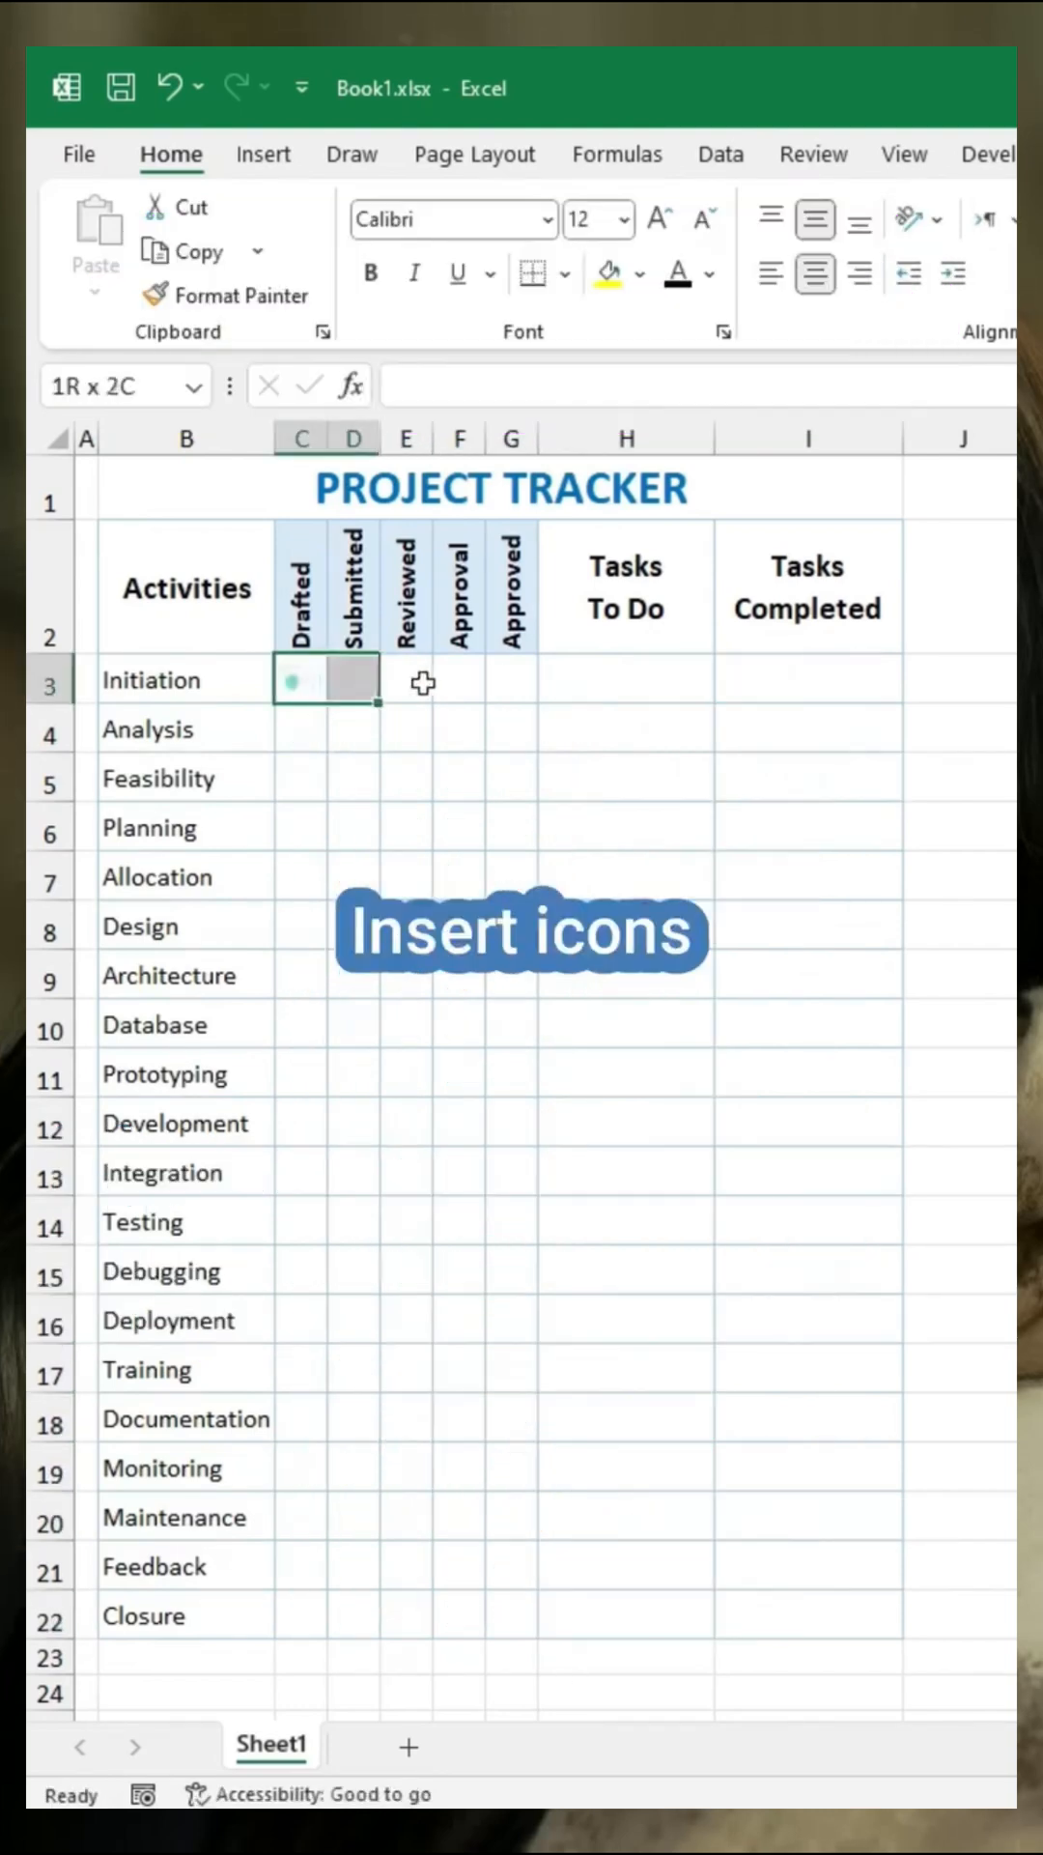
- Apply an icon-only green check and red cross icon set to status columns C3:G22
scroll("right", 3)
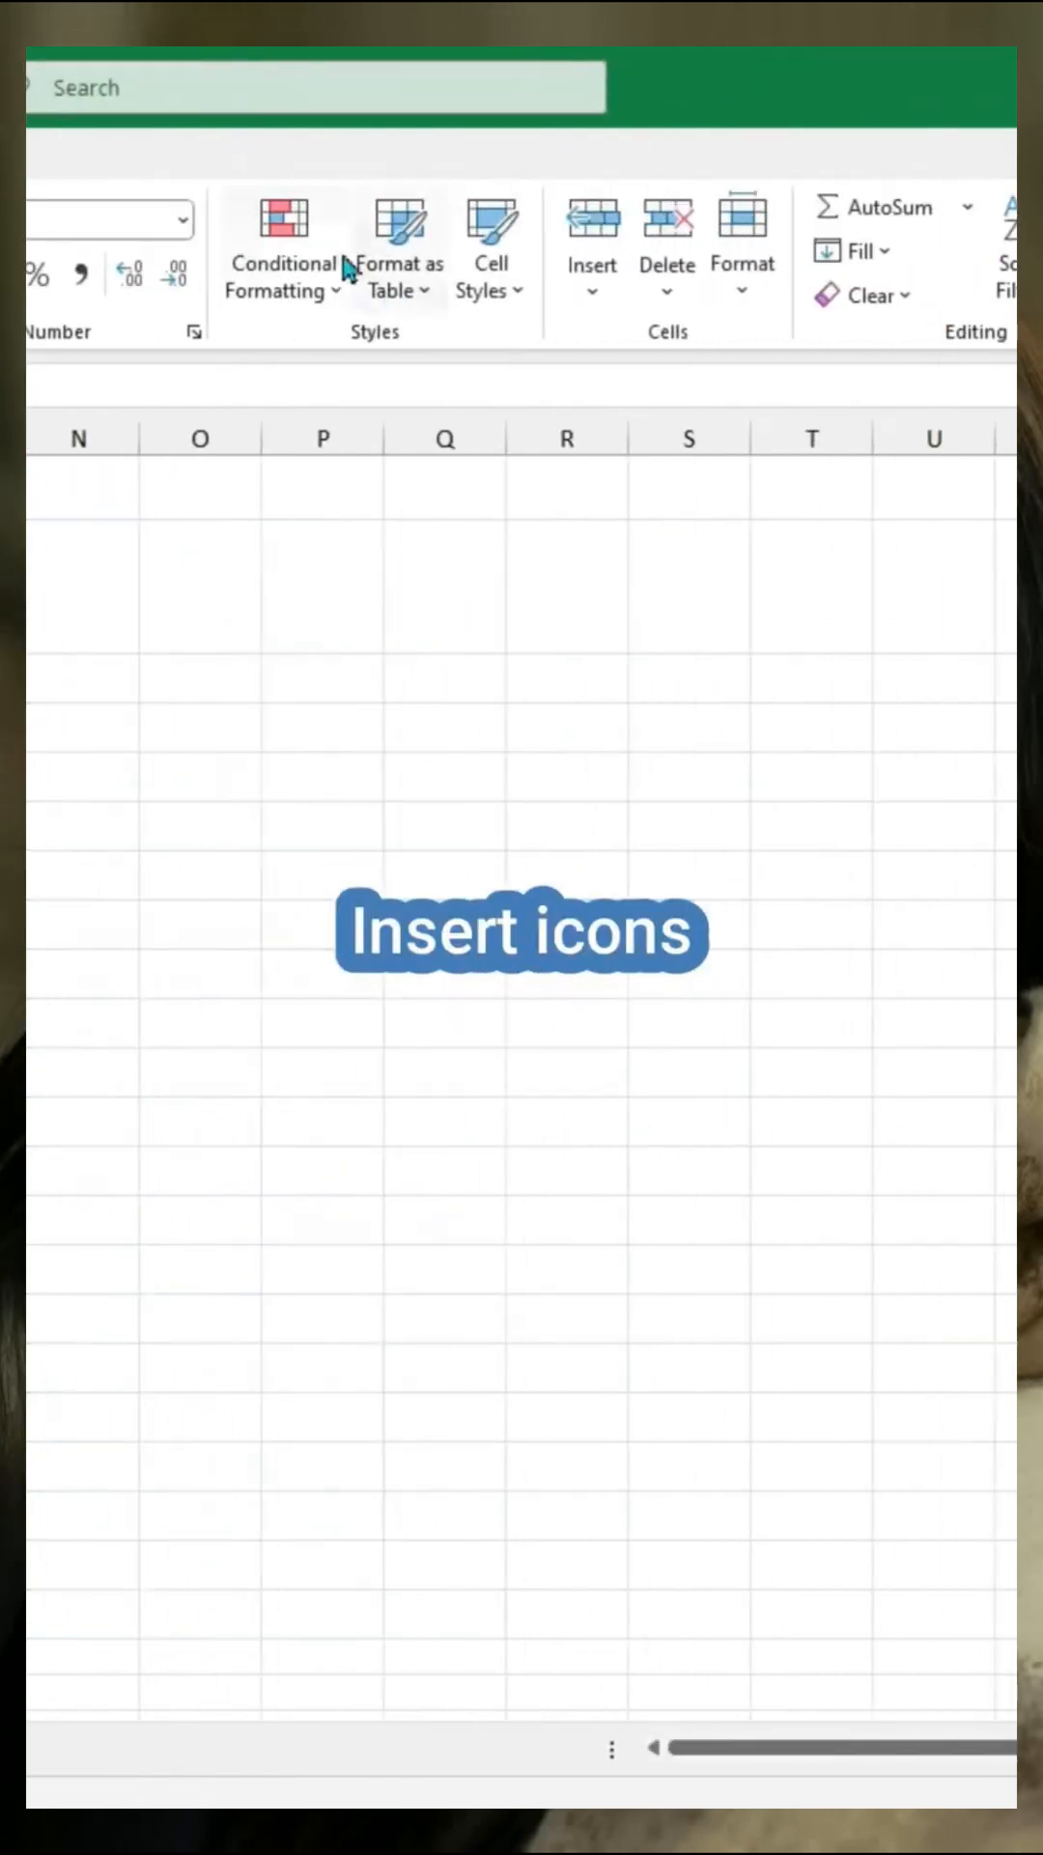
left_click(281, 242)
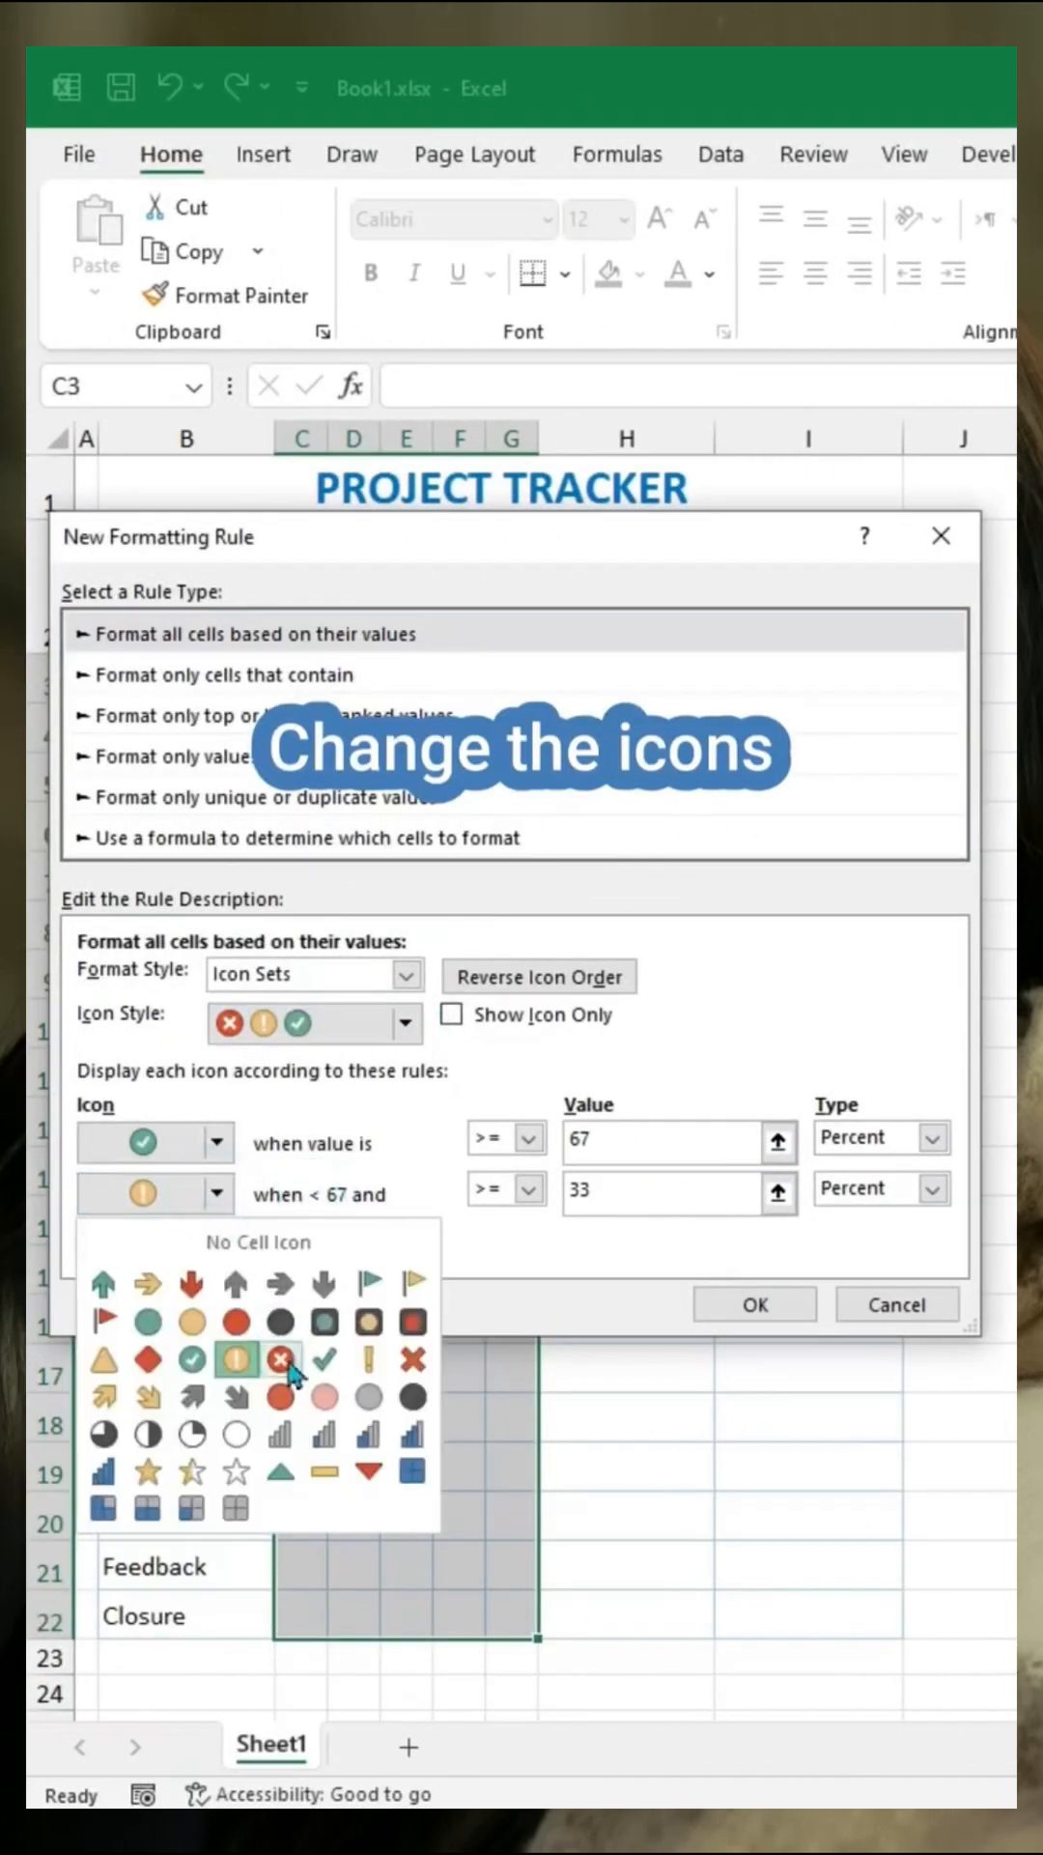
left_click(294, 1359)
type("1")
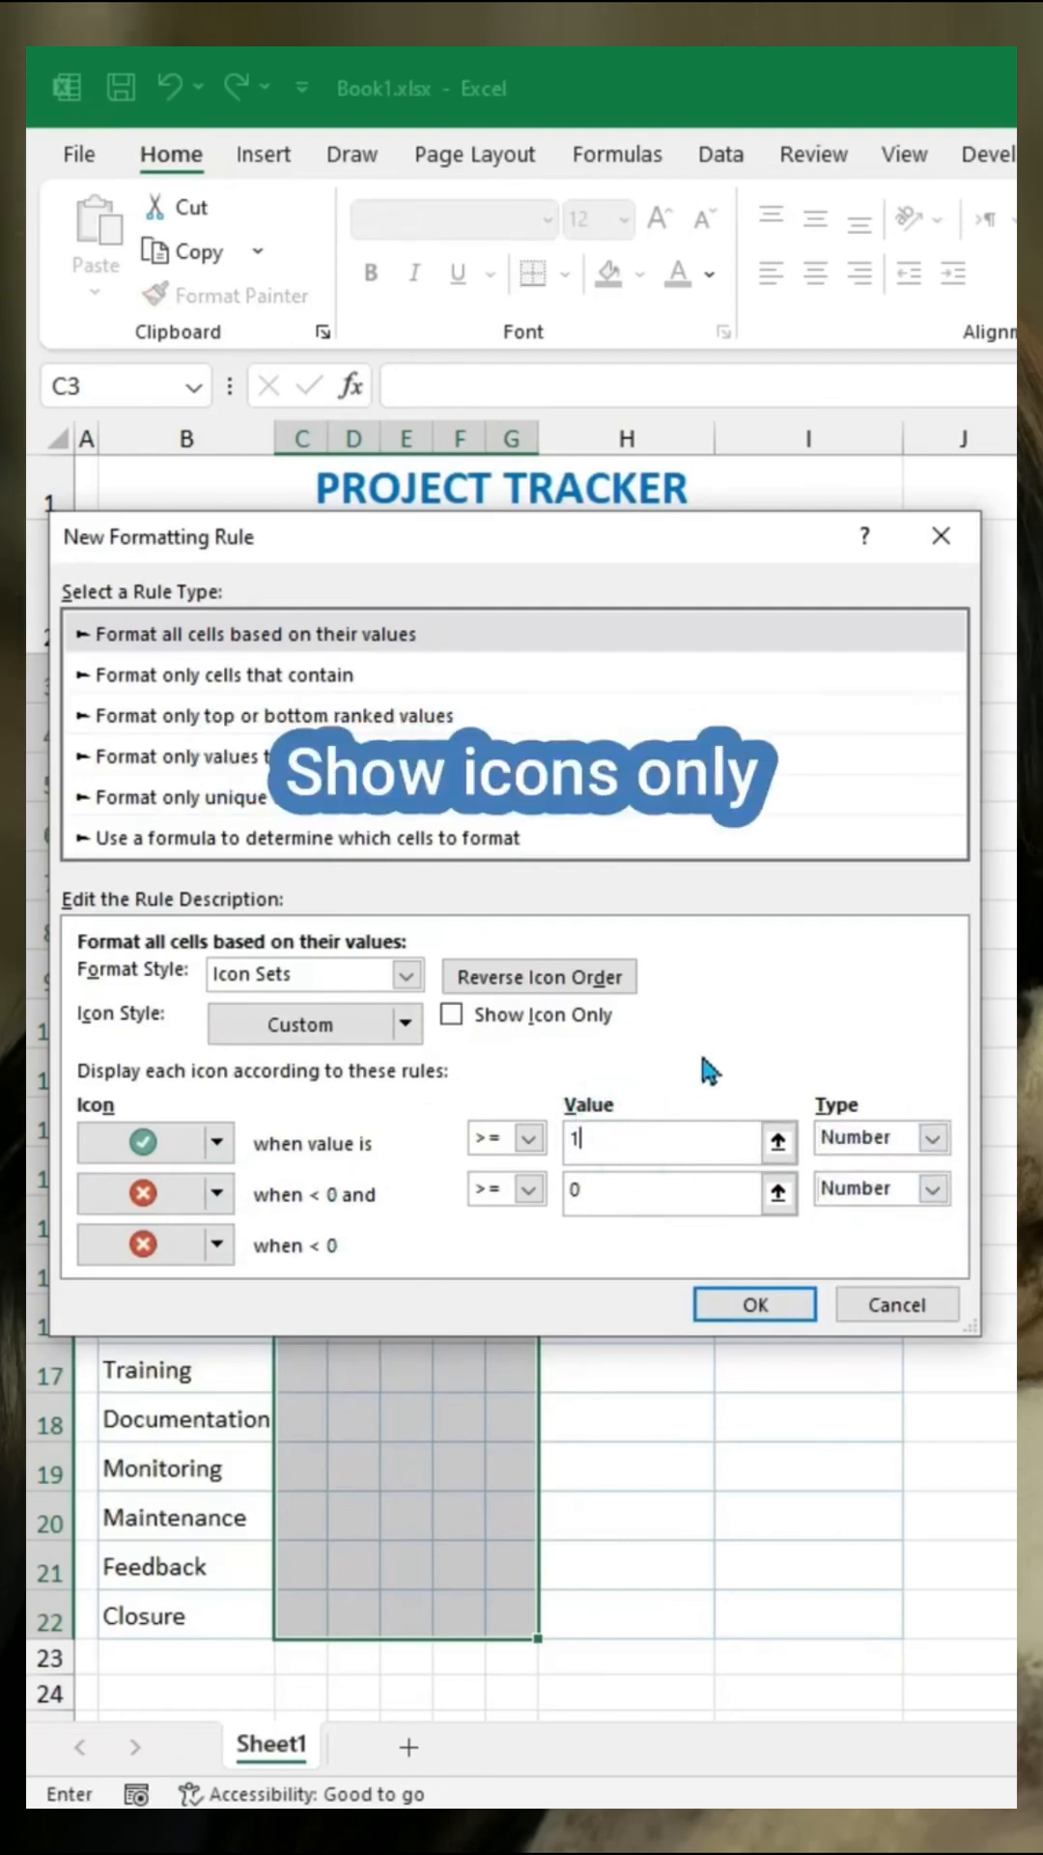
left_click(451, 1013)
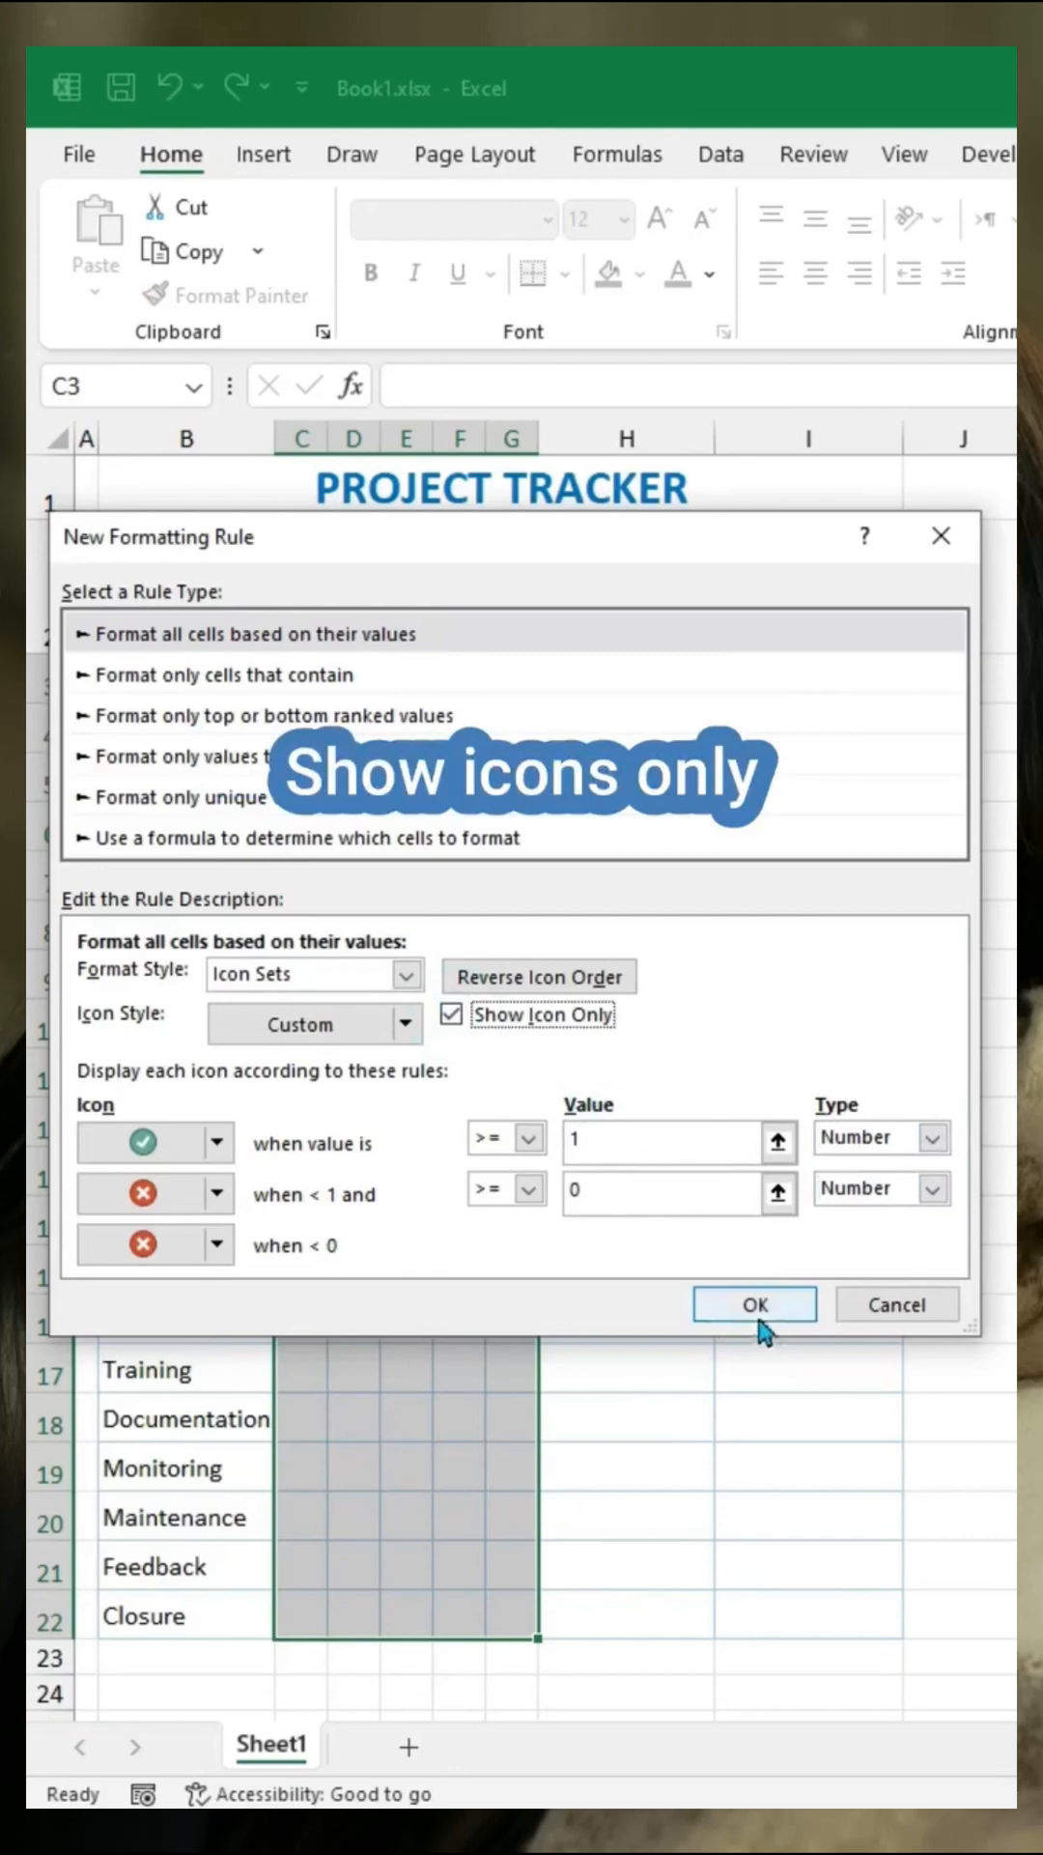
left_click(753, 1303)
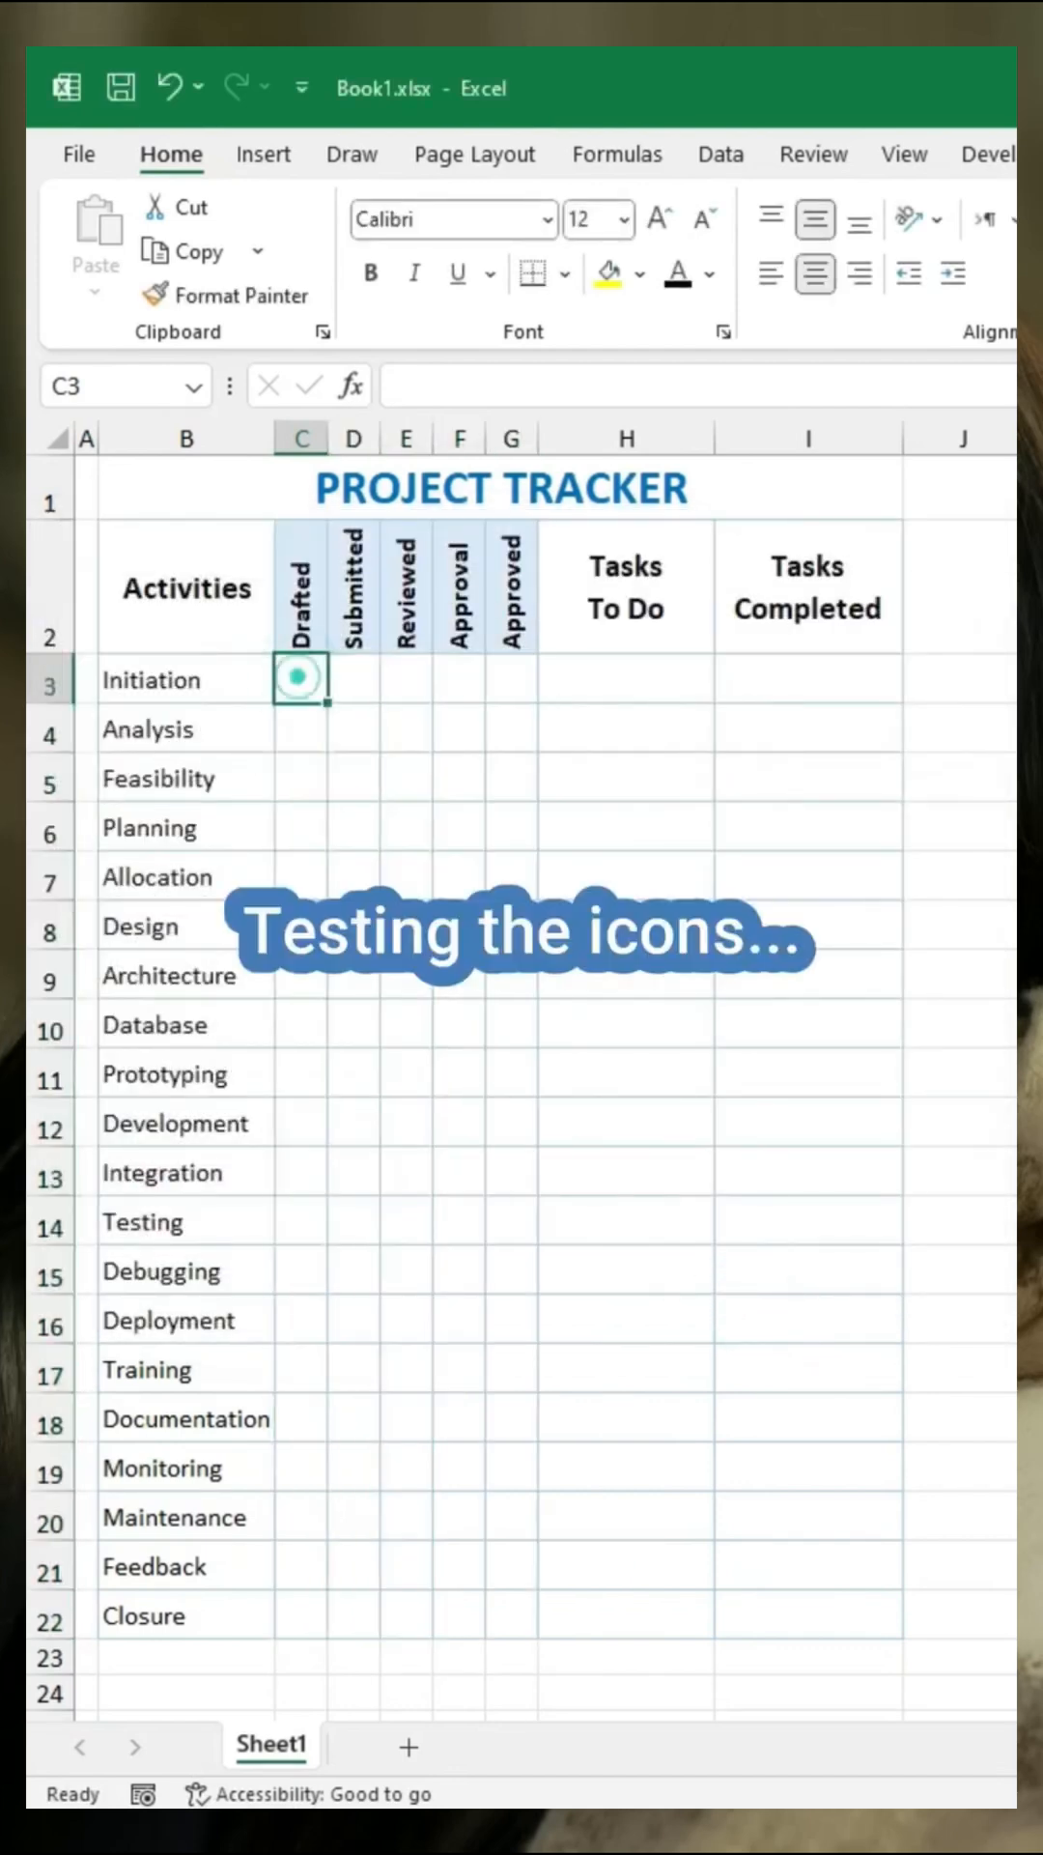
left_click(788, 678)
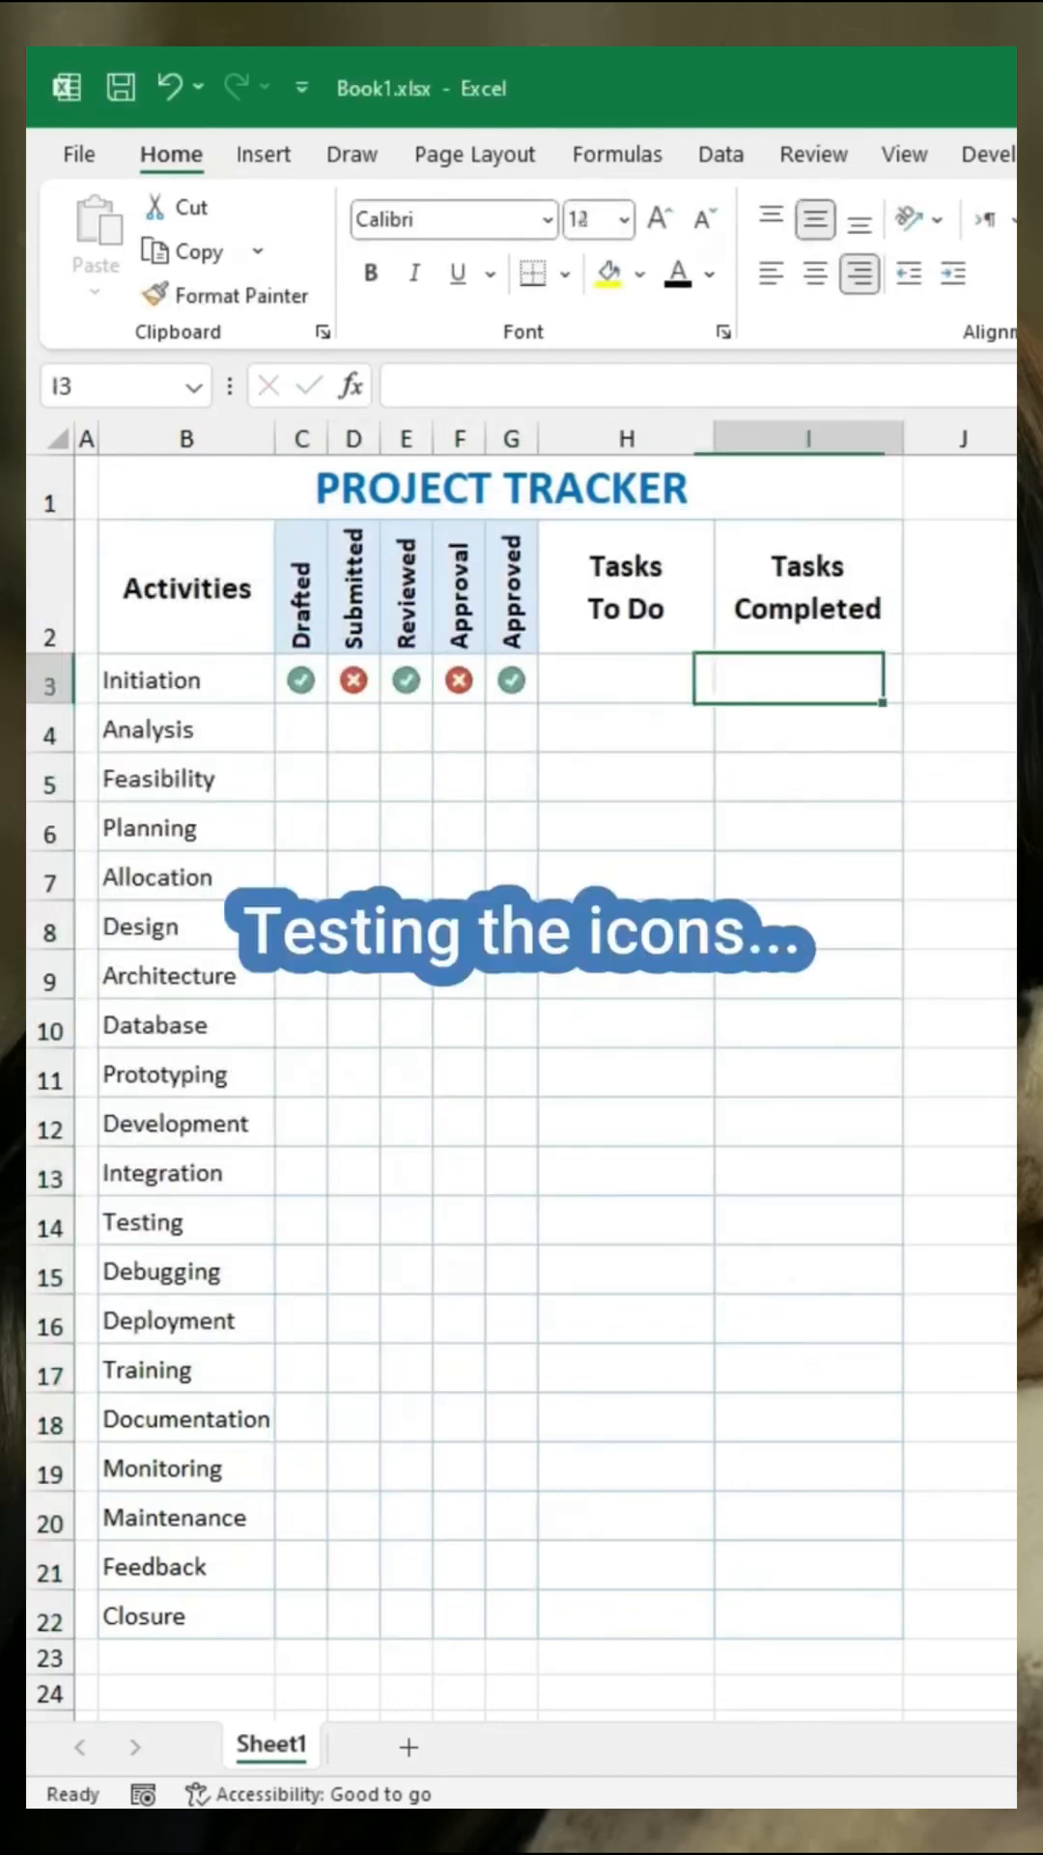
- Enter =COUNTIF(C3:G3,1)/5 for Tasks Completed and fill both percentage formulas down to Closure
type("=COUNTIF(")
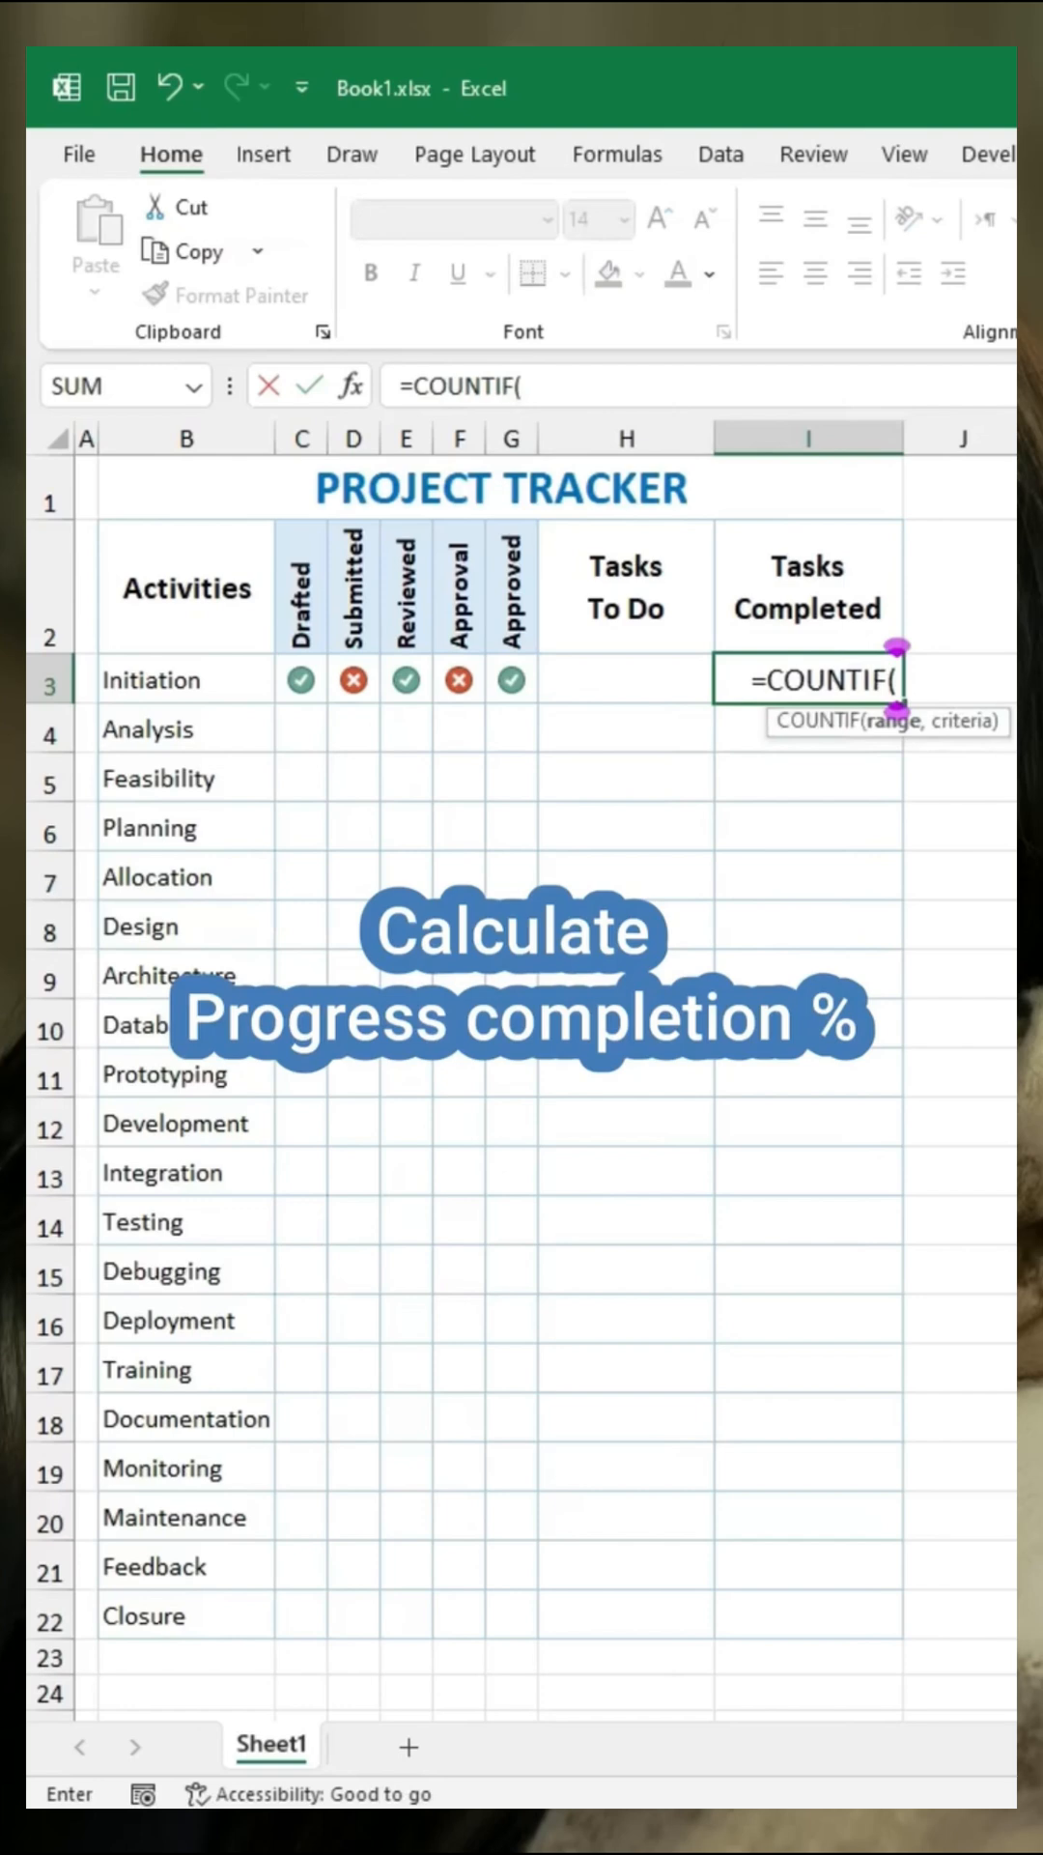
type("C3:G3,1")
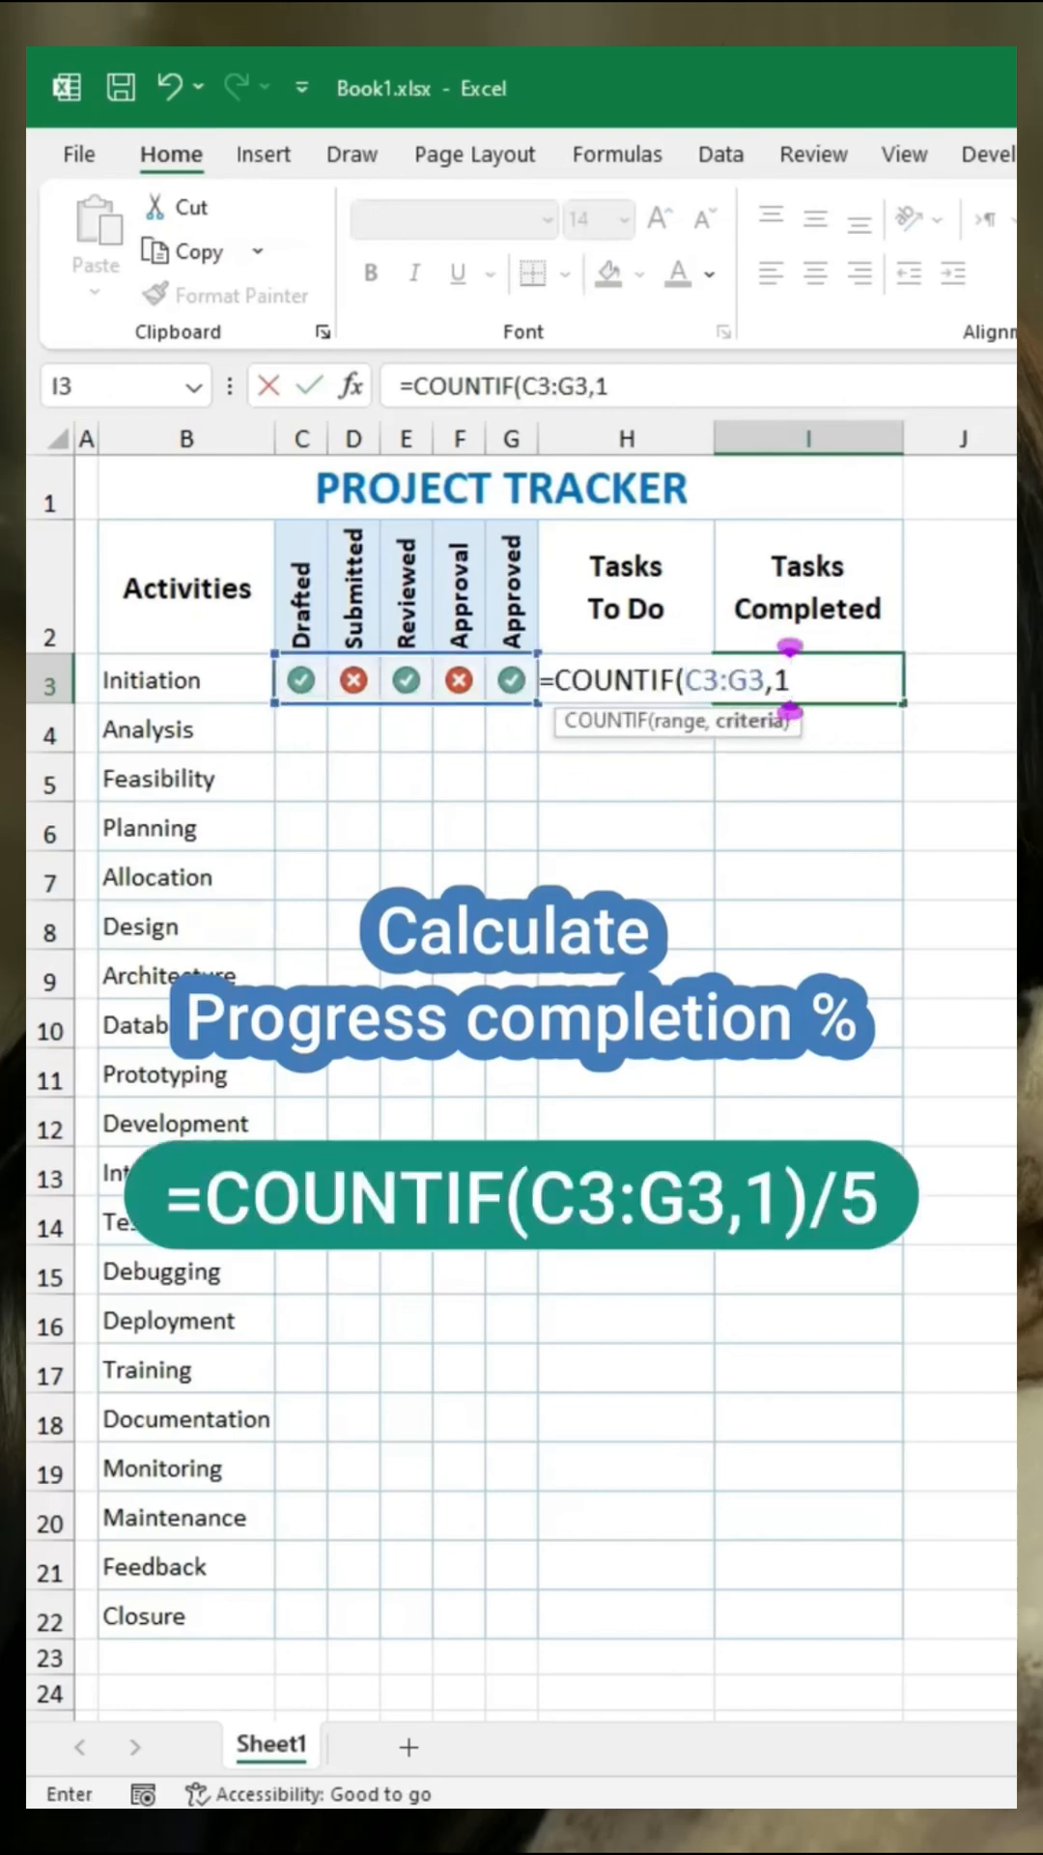
type(")/5")
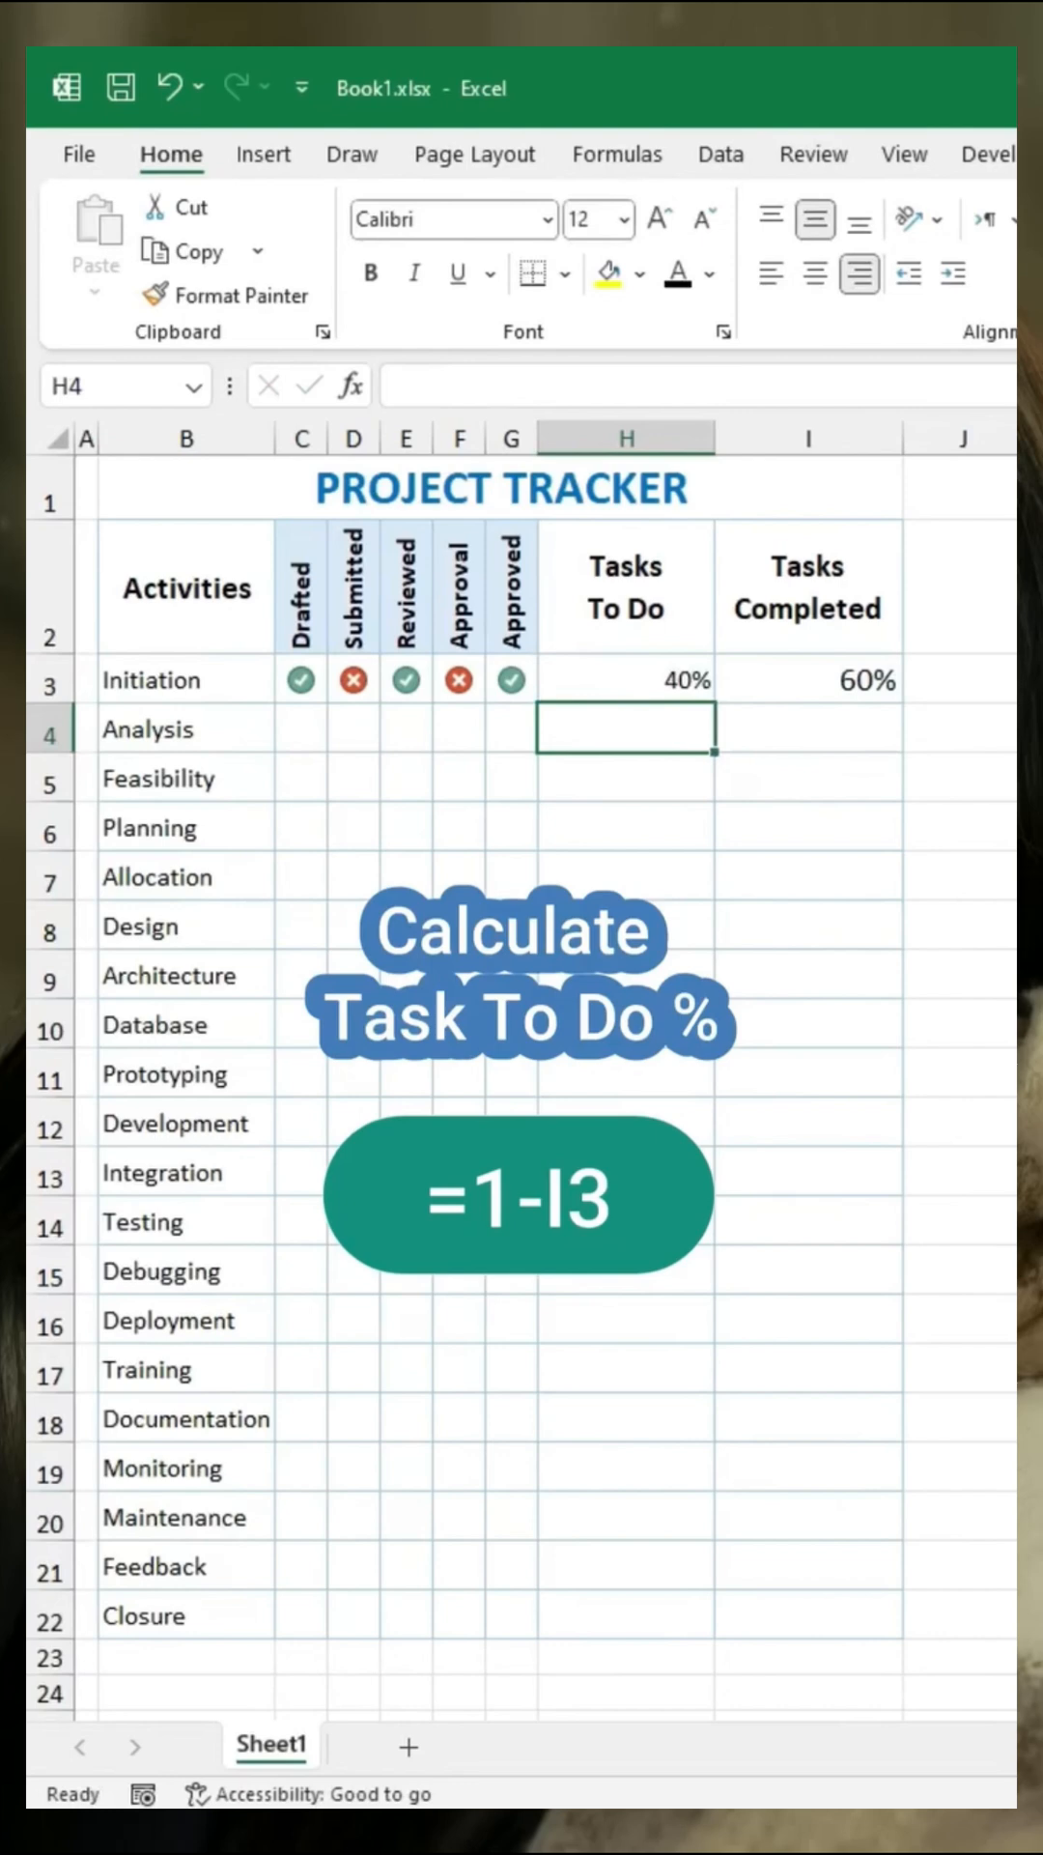
left_click(623, 679)
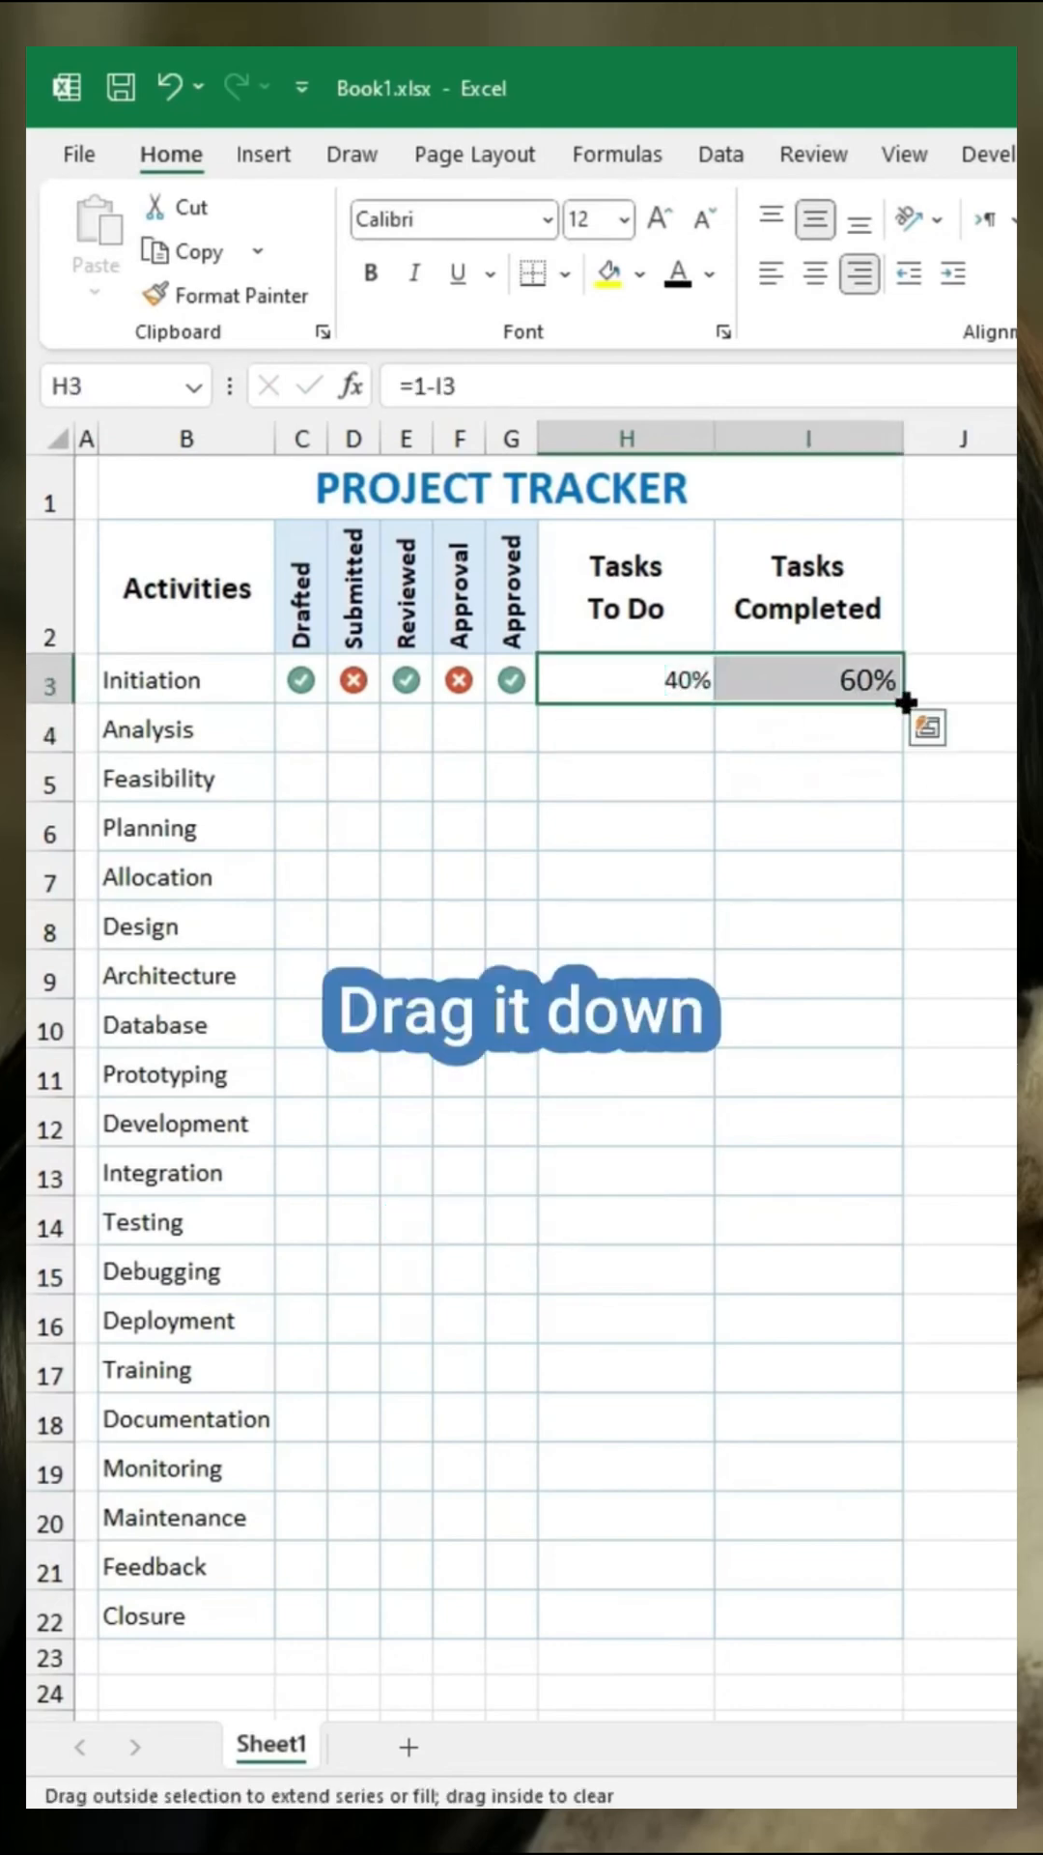
left_click_drag(907, 705, 907, 1617)
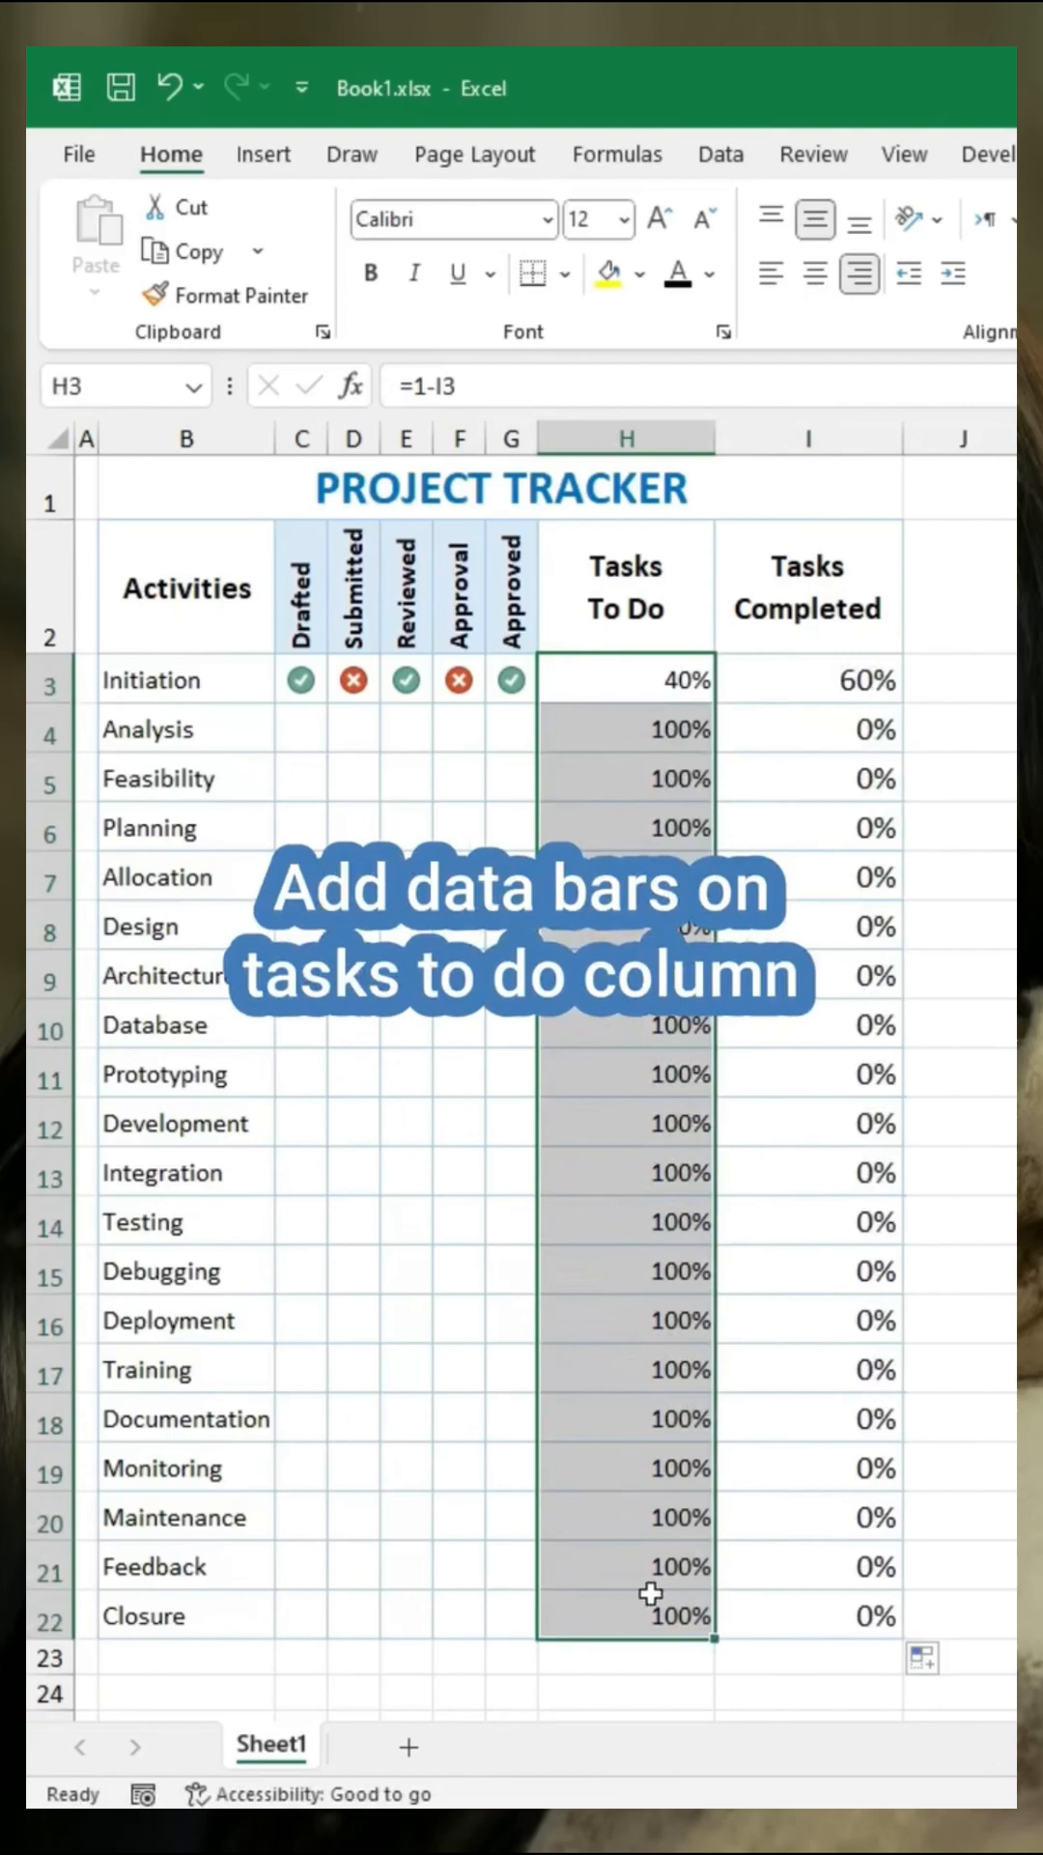
left_click(311, 248)
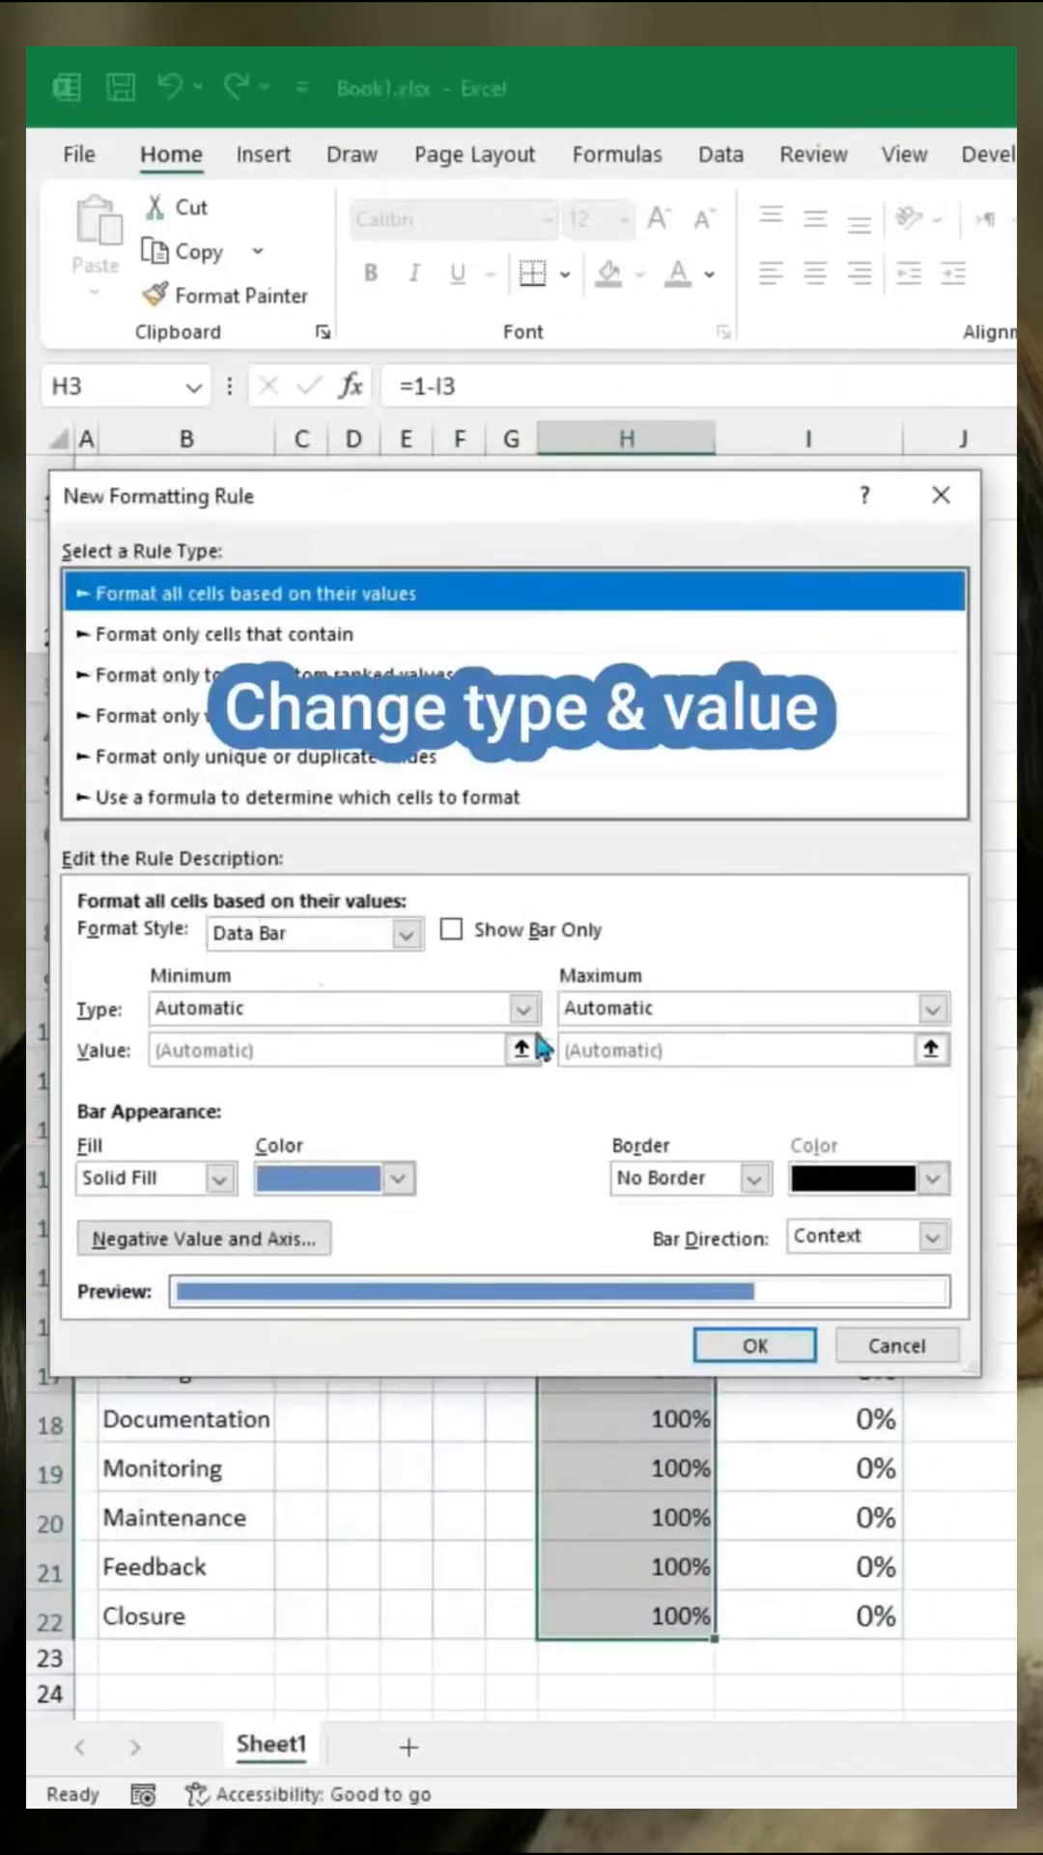
- Add red right-to-left data bars (min 0, max 1) to Tasks To Do, then bold and left-align it
left_click(343, 1007)
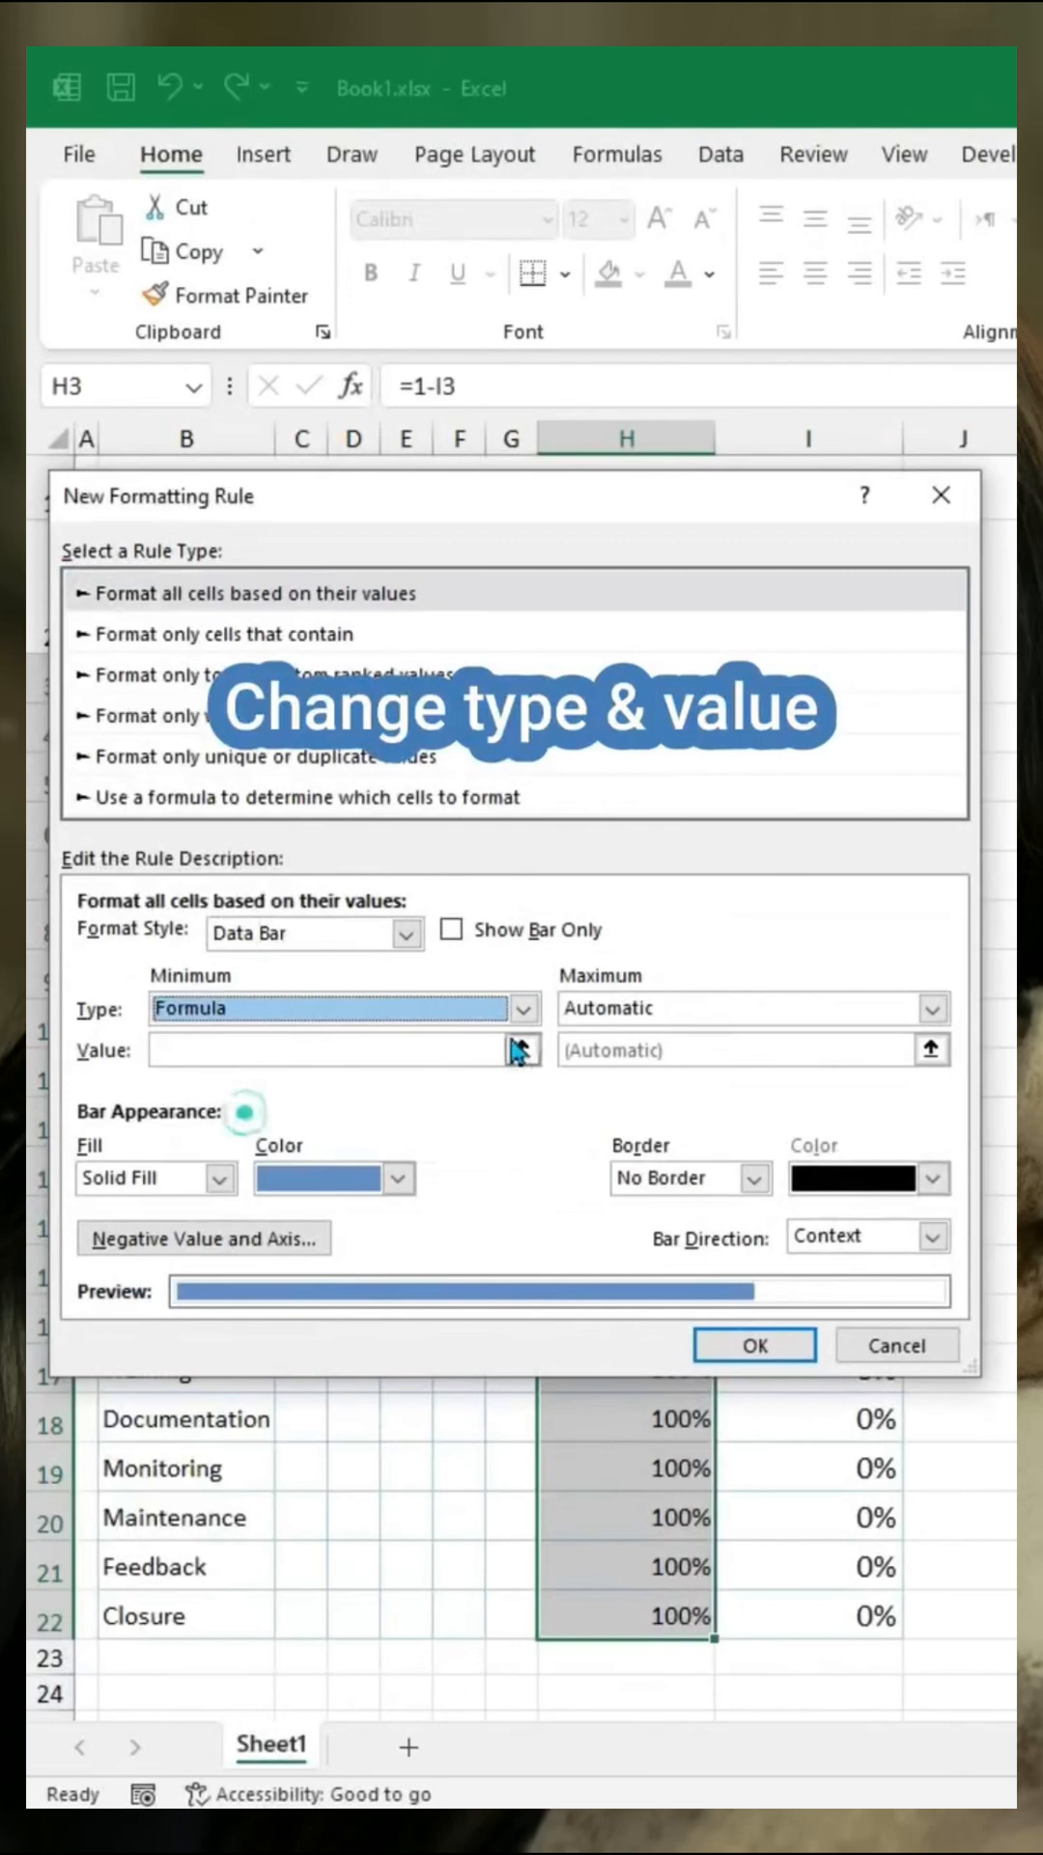
left_click(752, 1007)
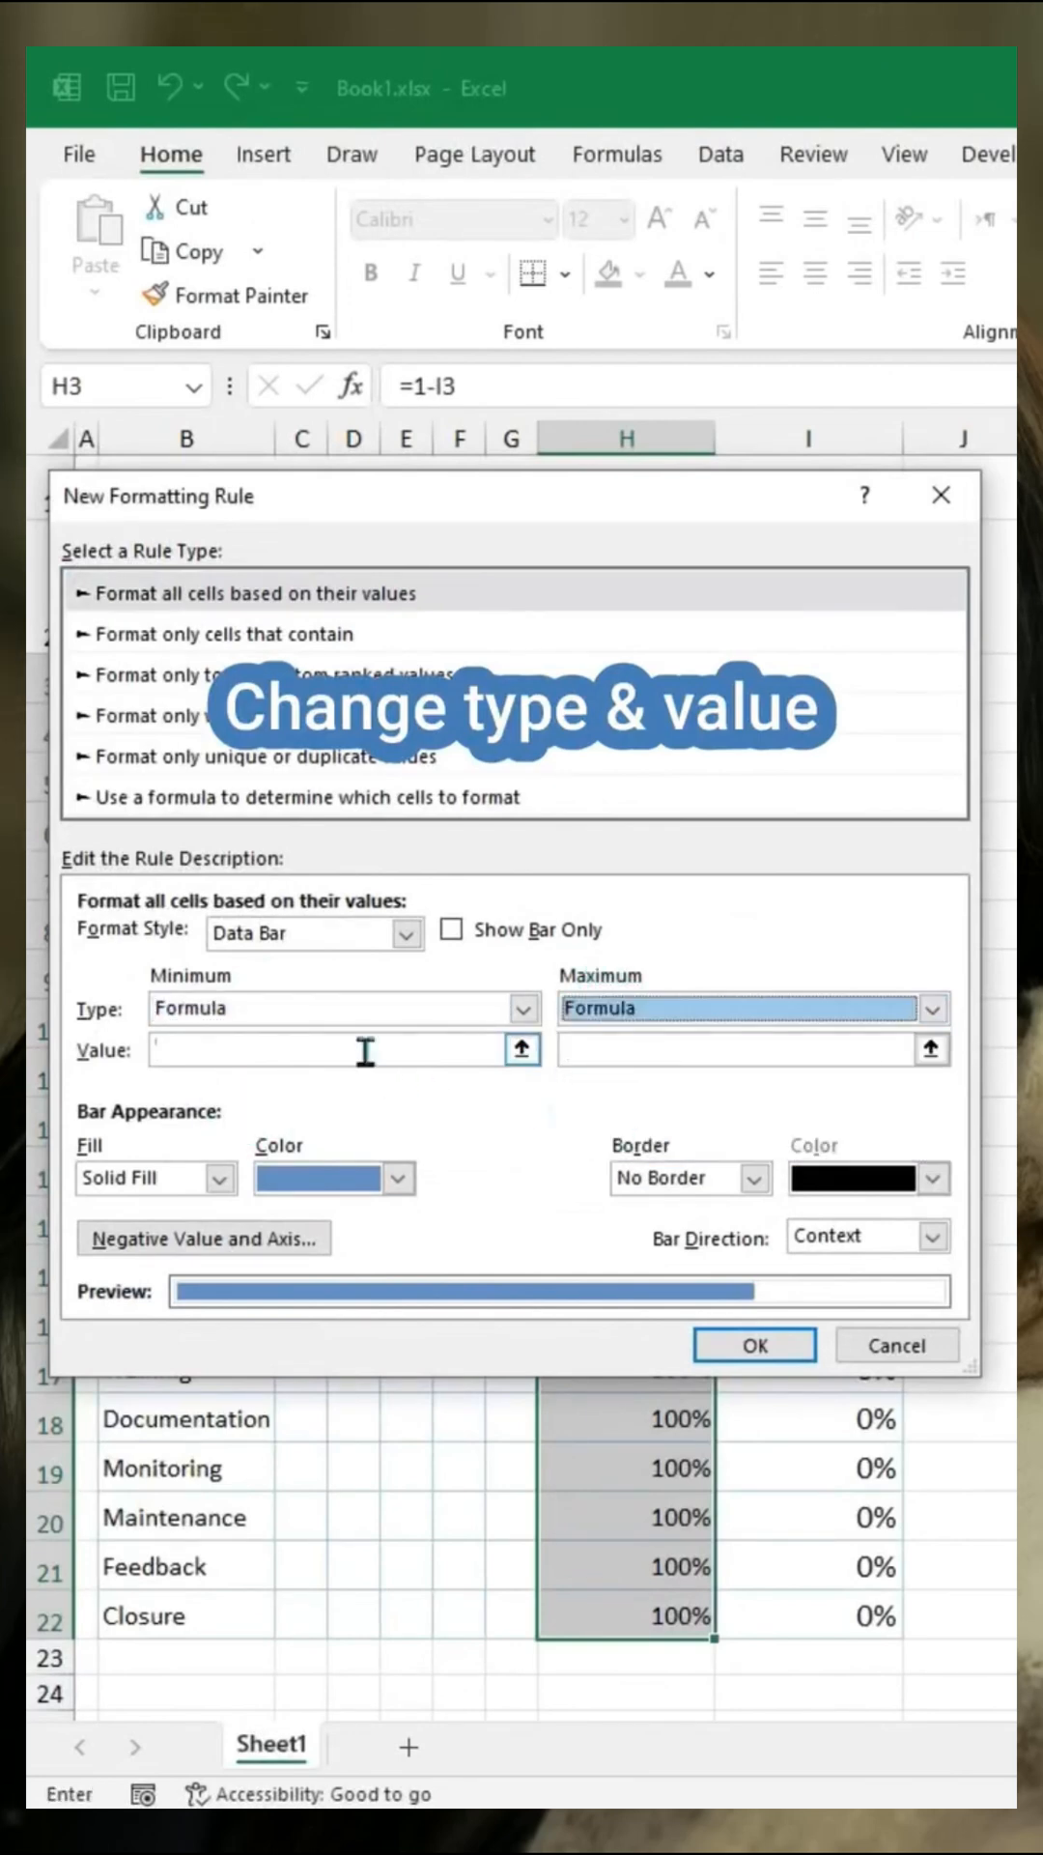
type("0")
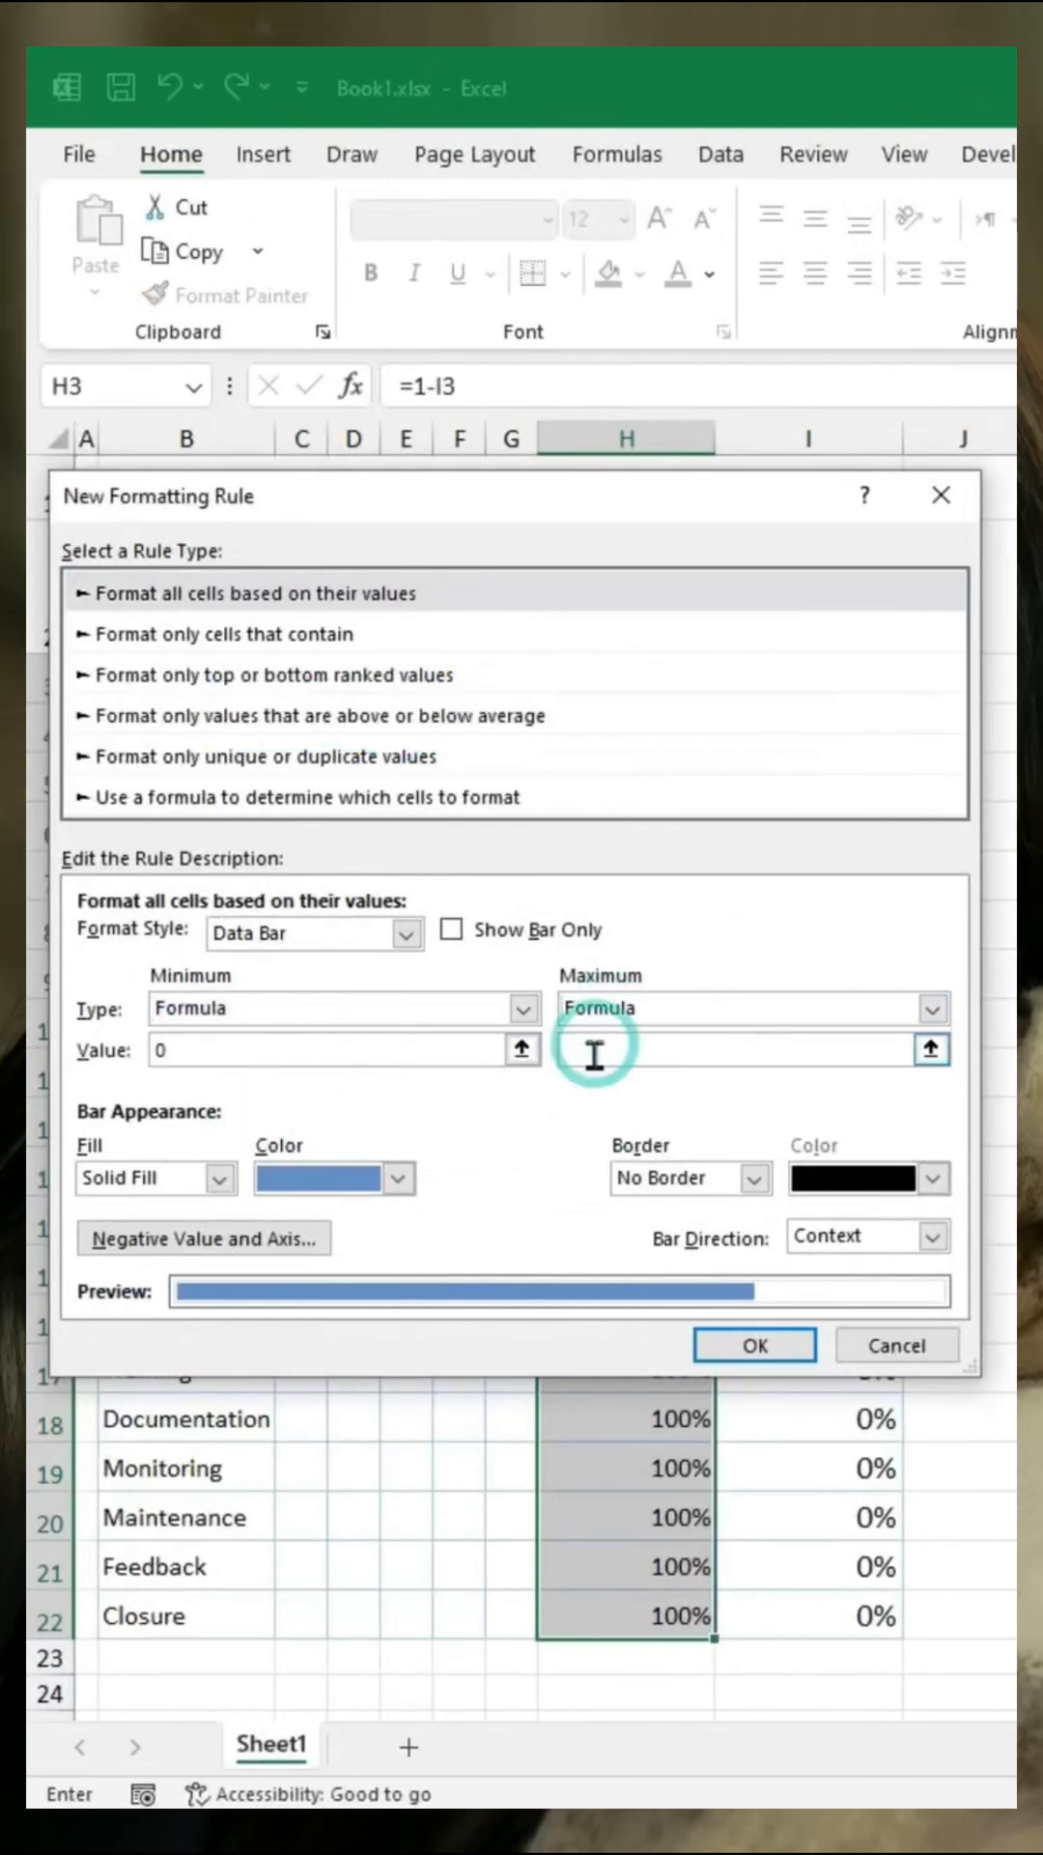
left_click(400, 1179)
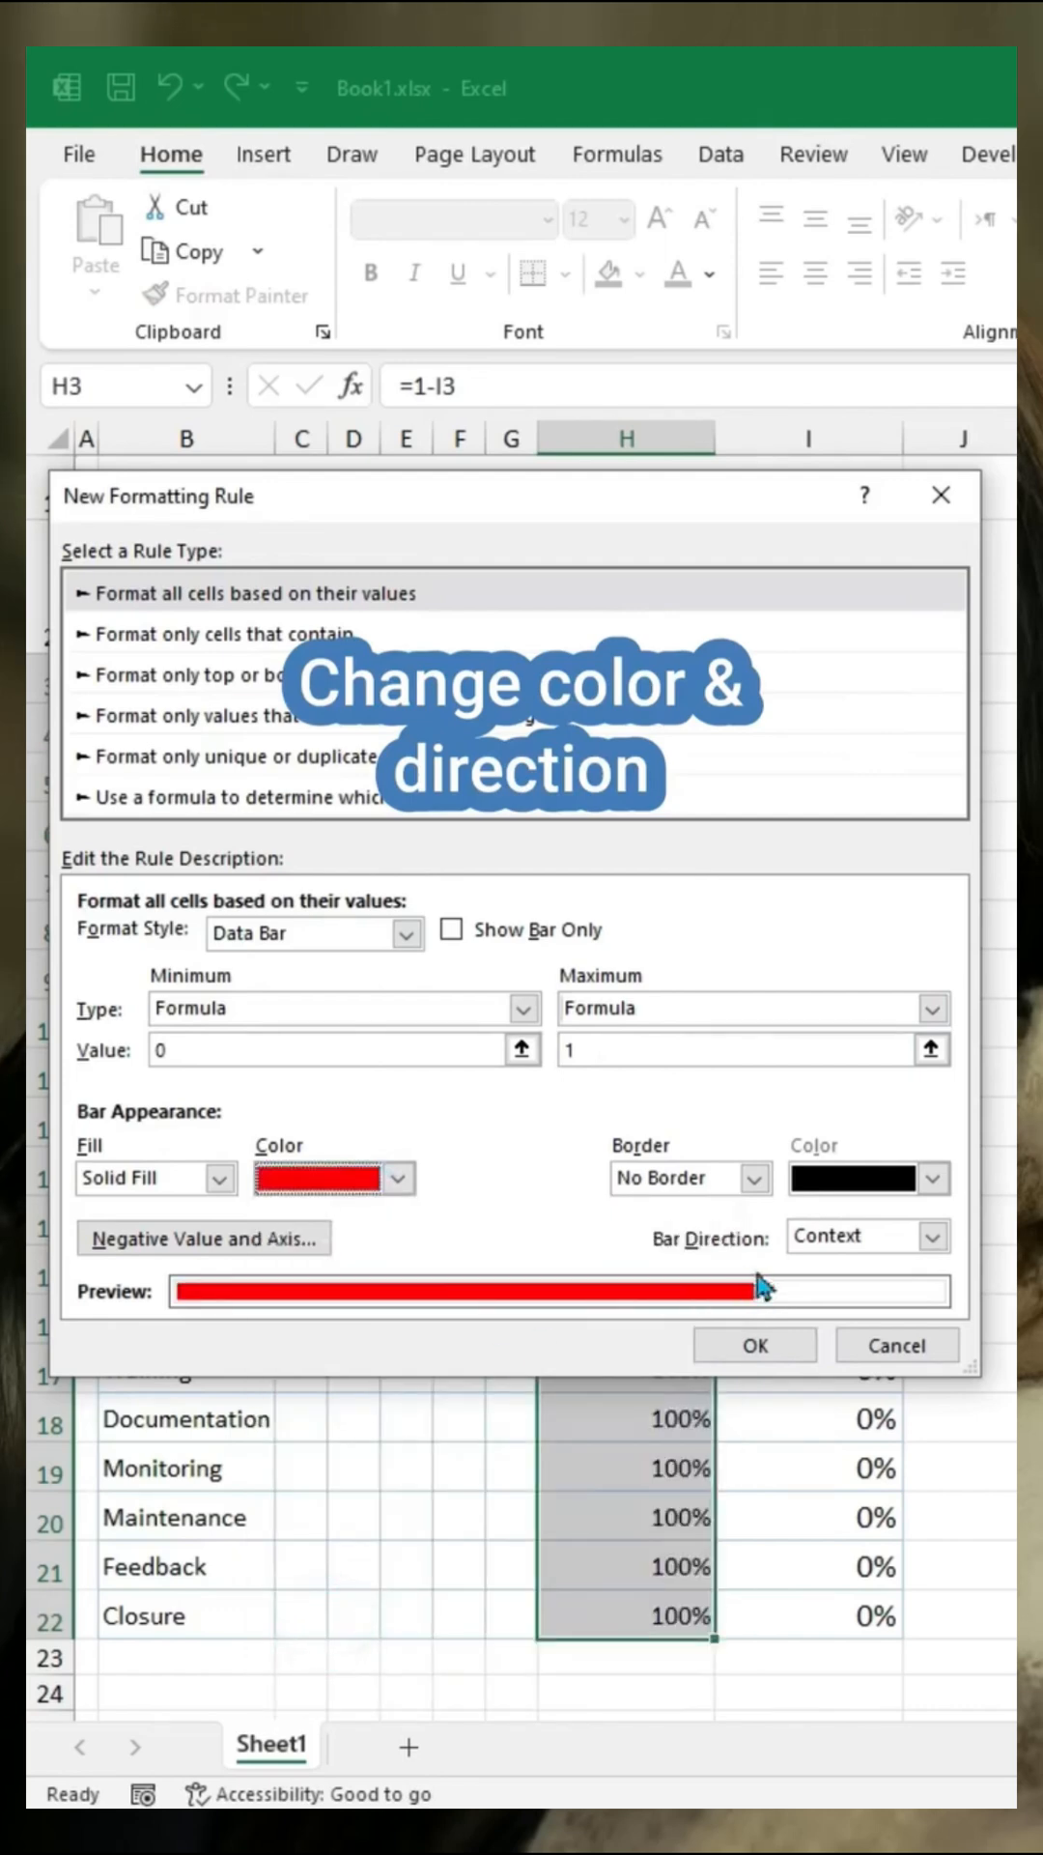
left_click(867, 1237)
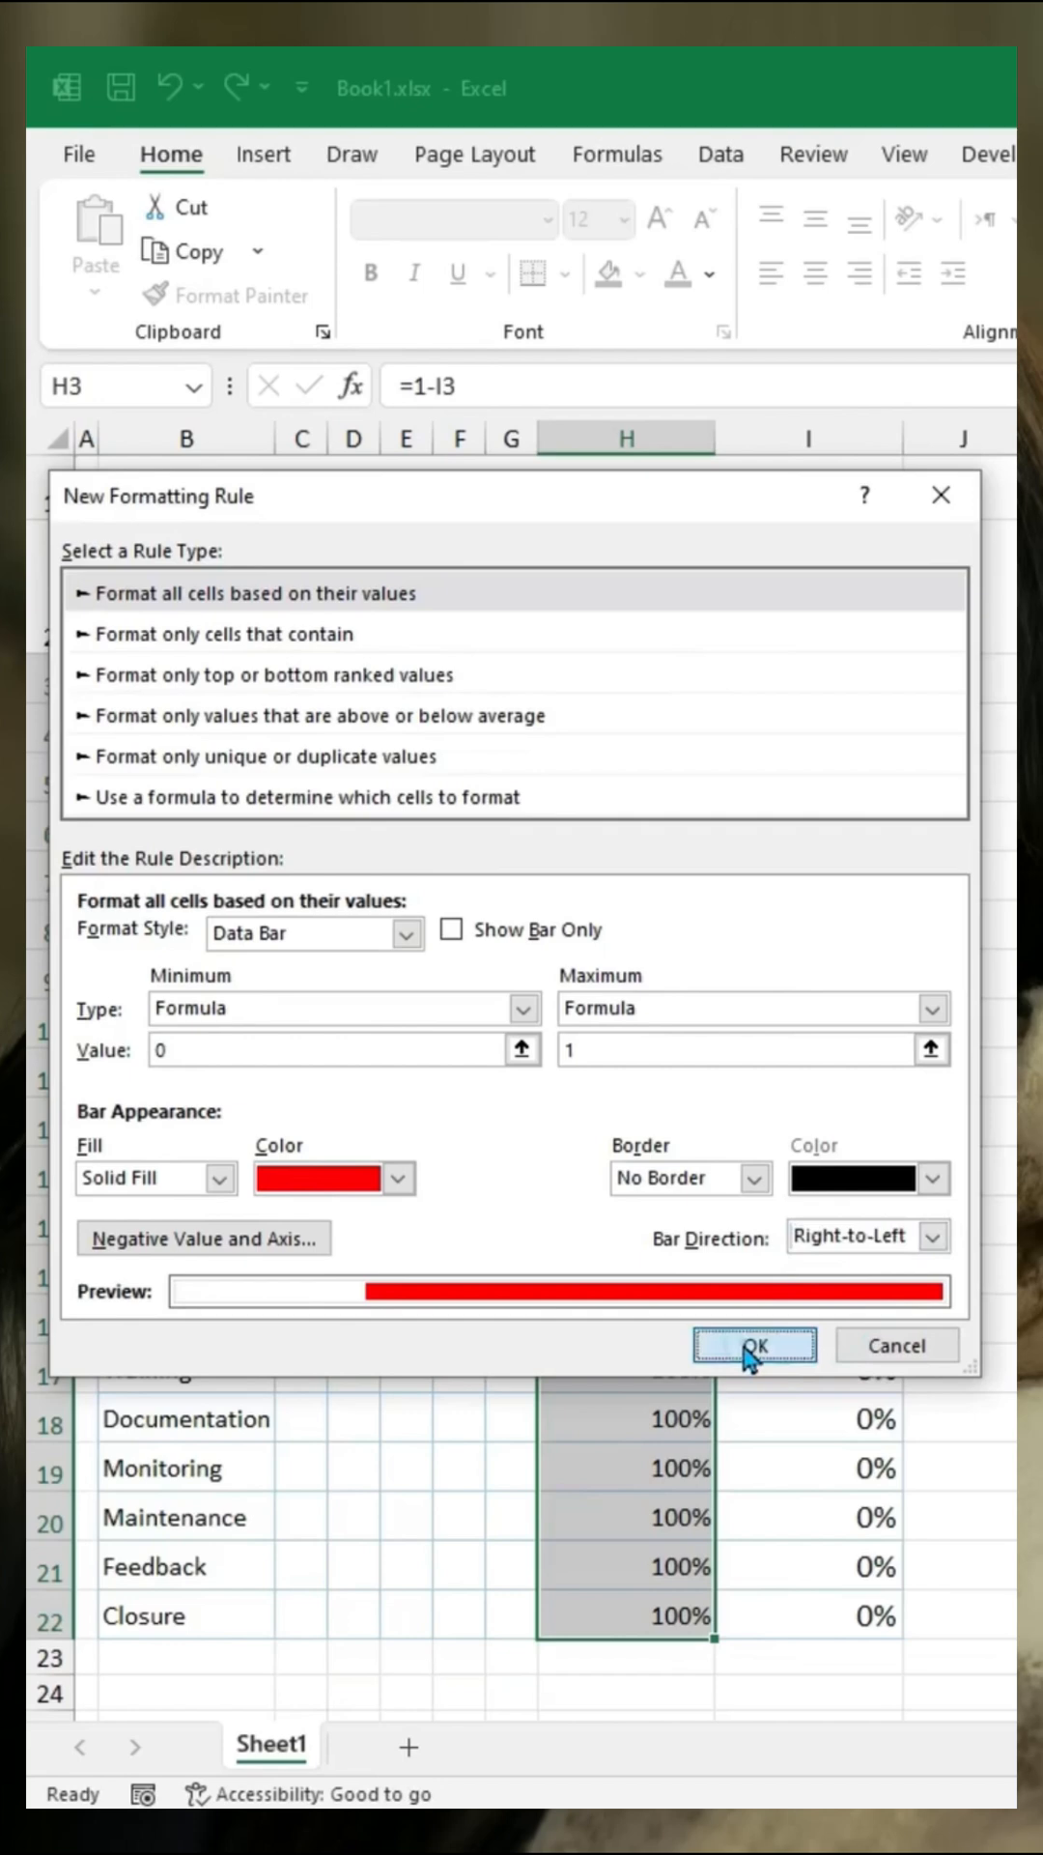
left_click(754, 1345)
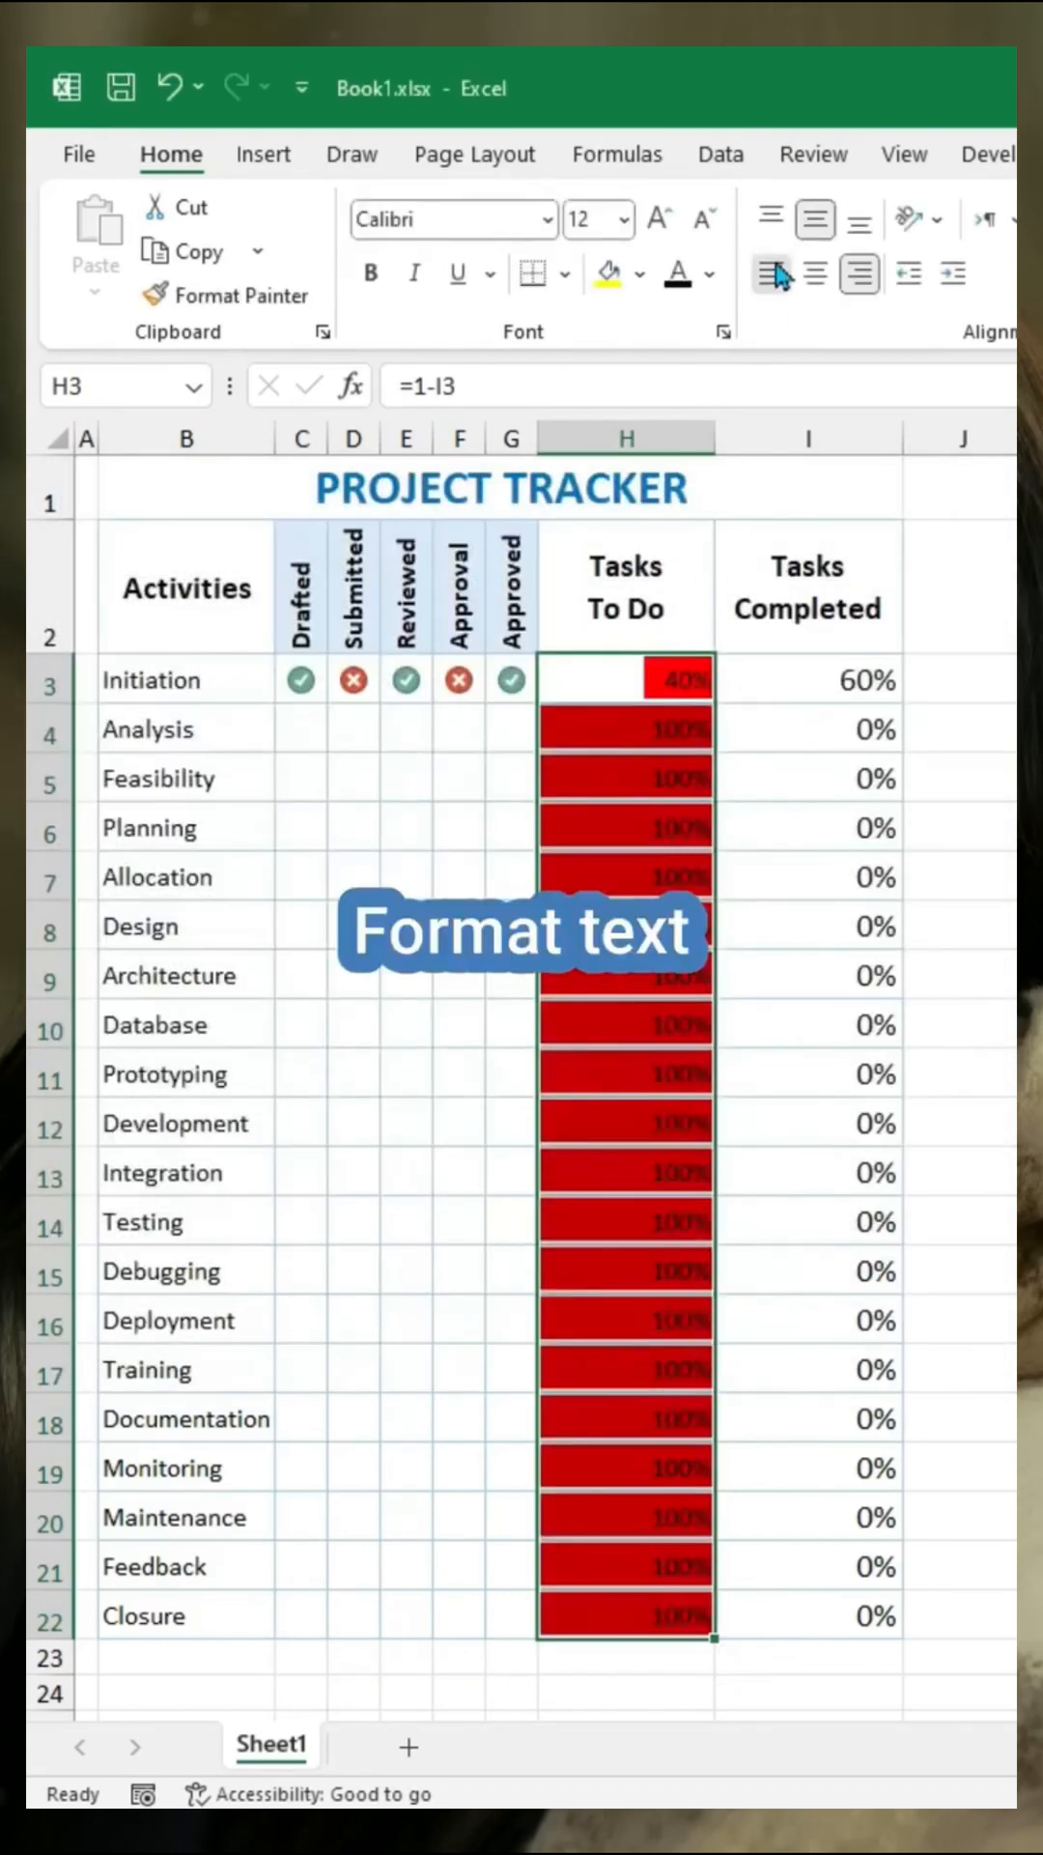
left_click(770, 273)
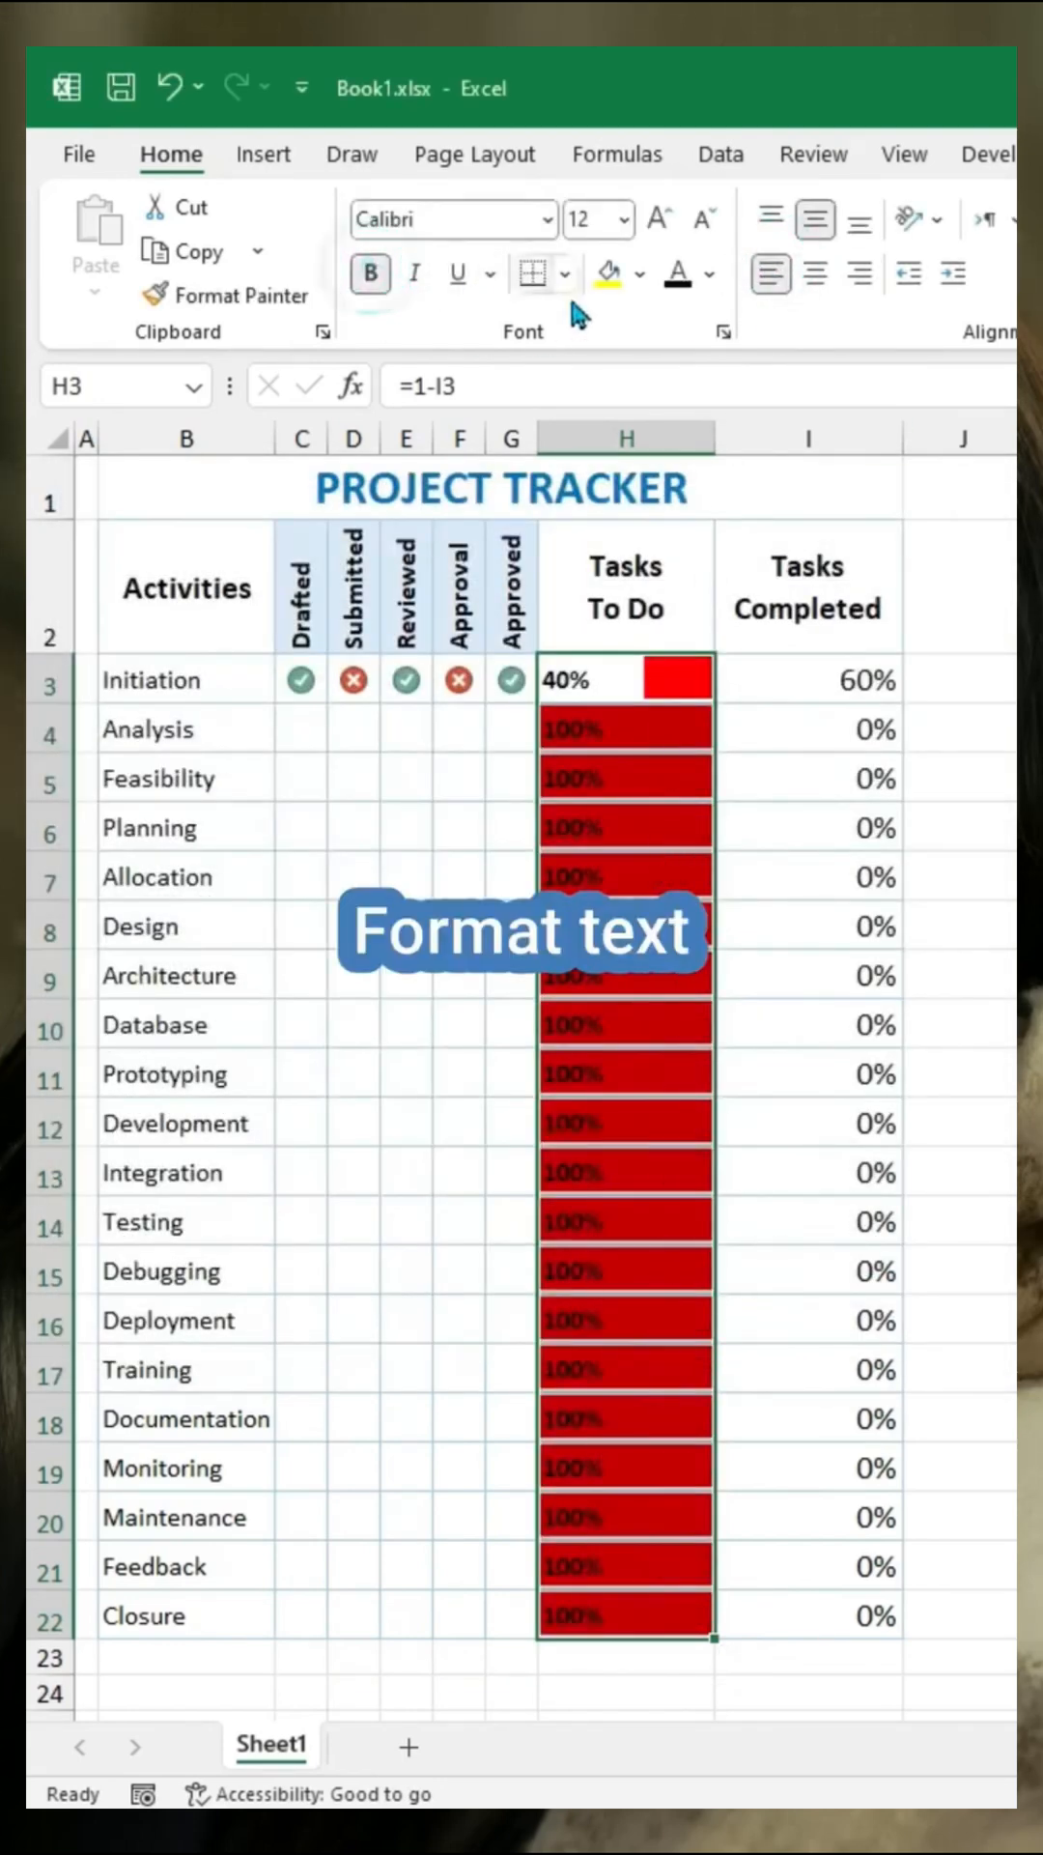
left_click(711, 273)
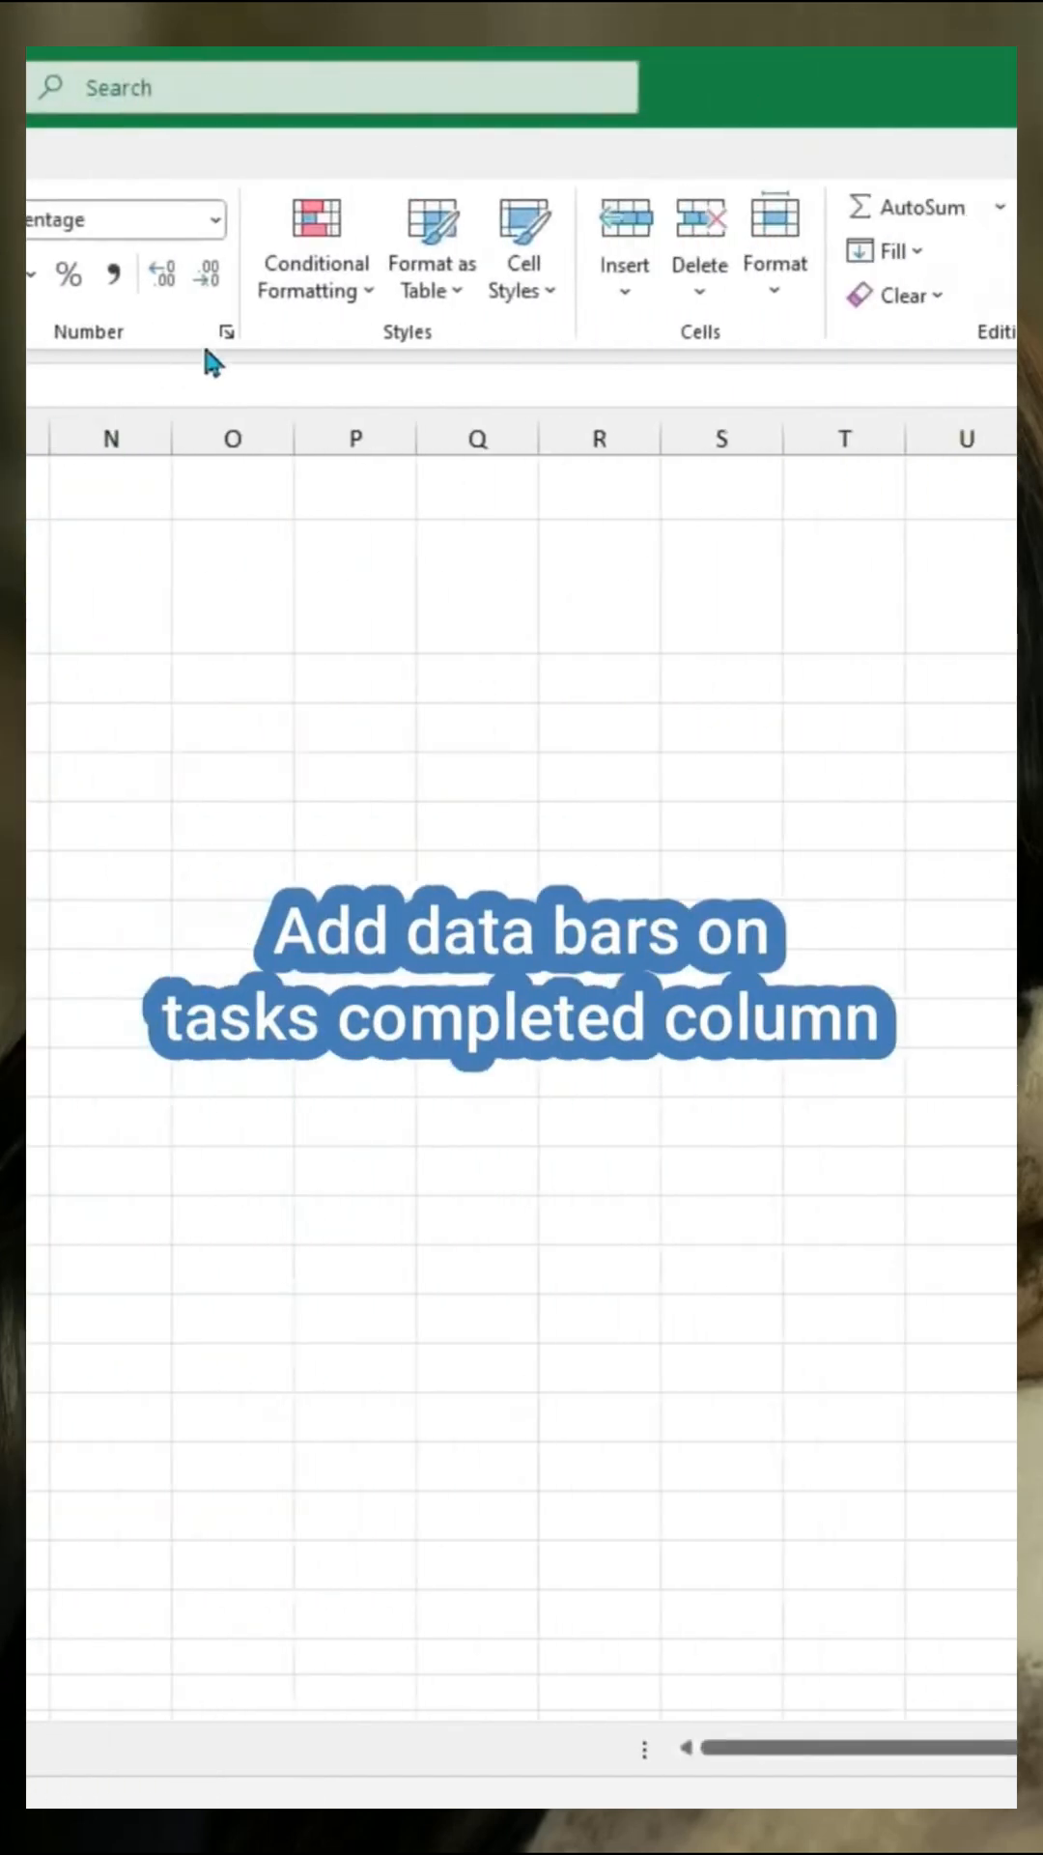
- Add green left-to-right data bars to Tasks Completed with formula minimum 0 and maximum 1
left_click(316, 249)
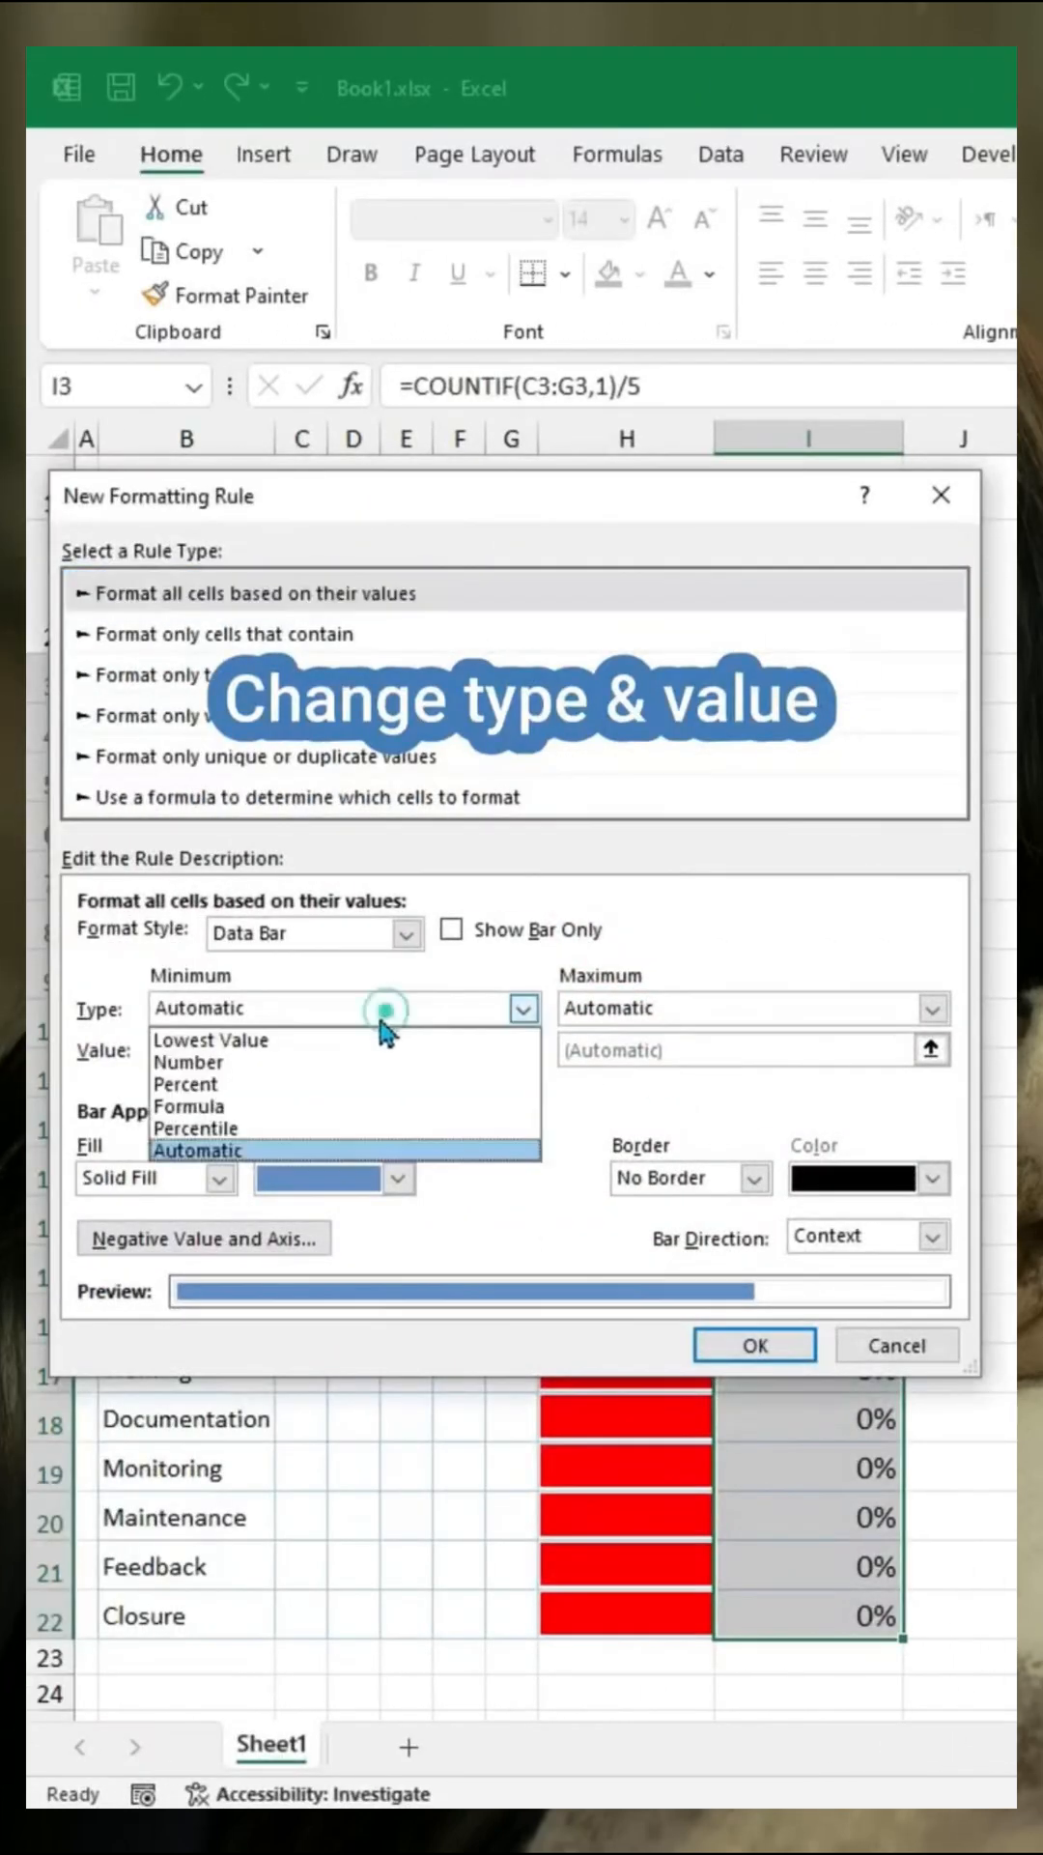
left_click(932, 1008)
type("0")
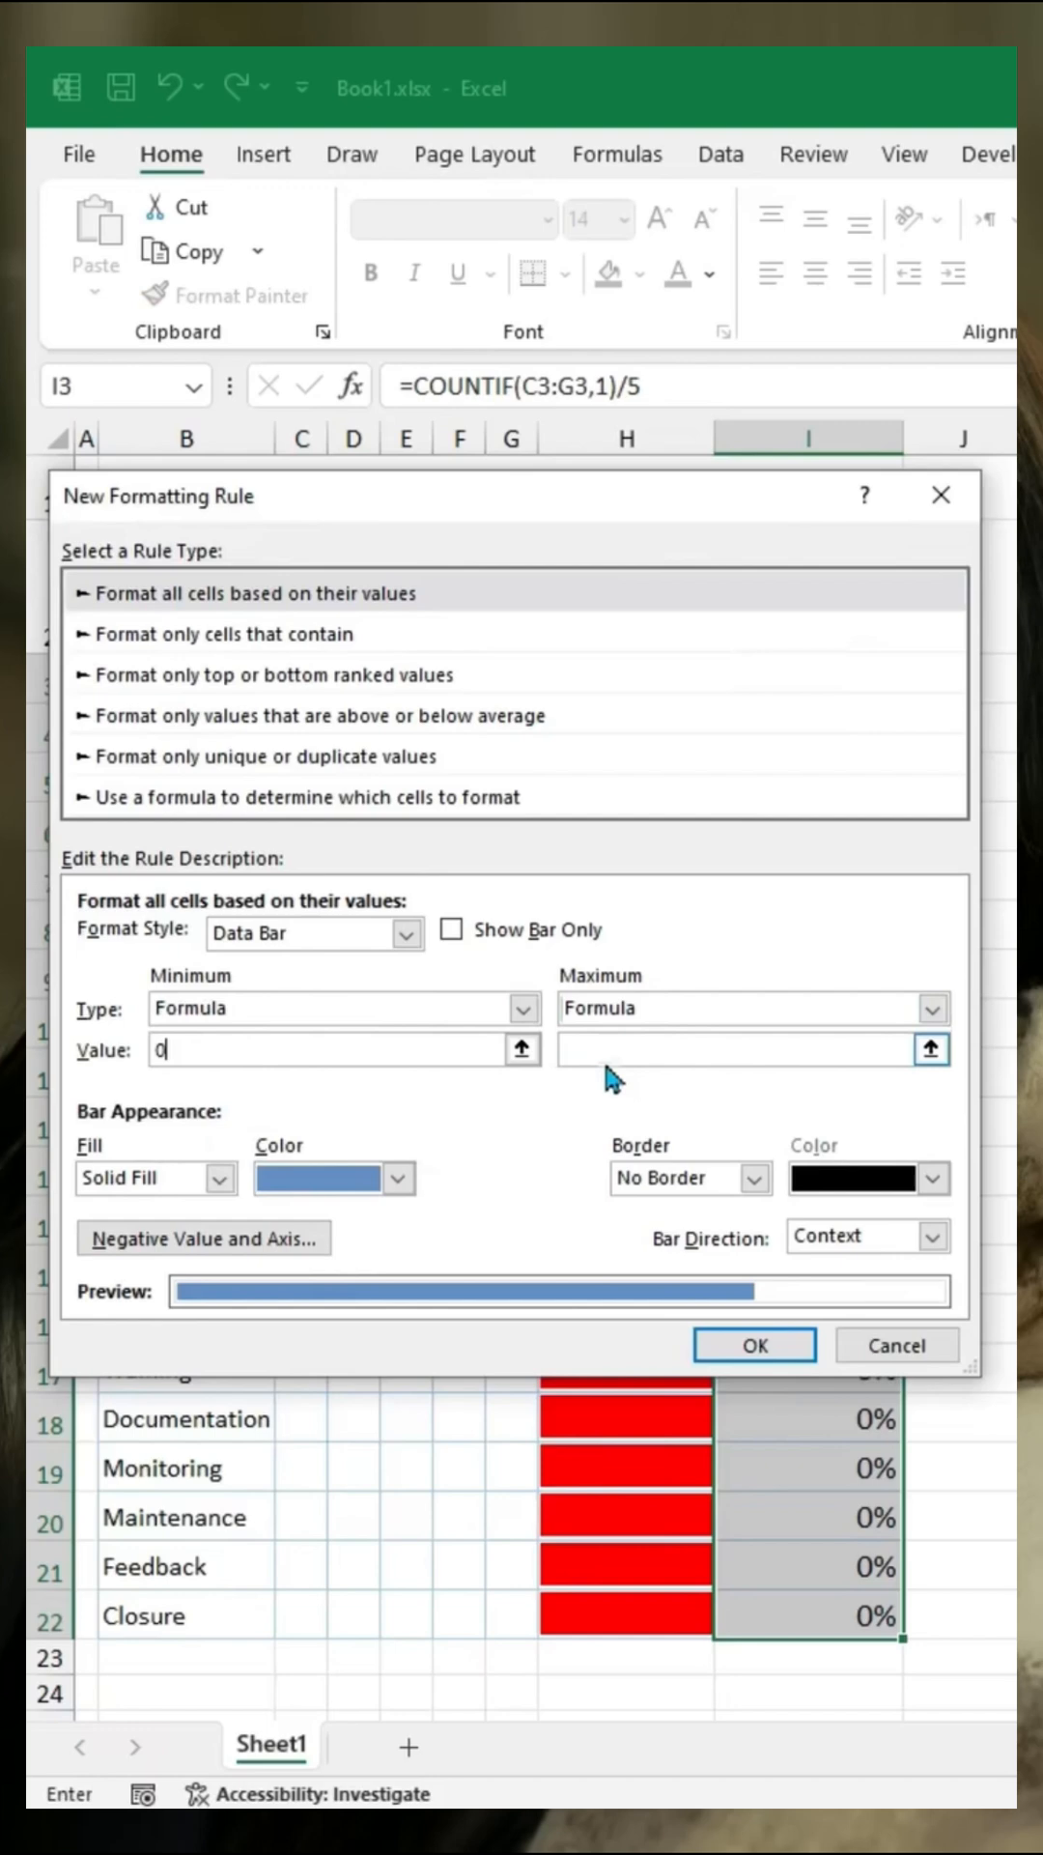
left_click(397, 1178)
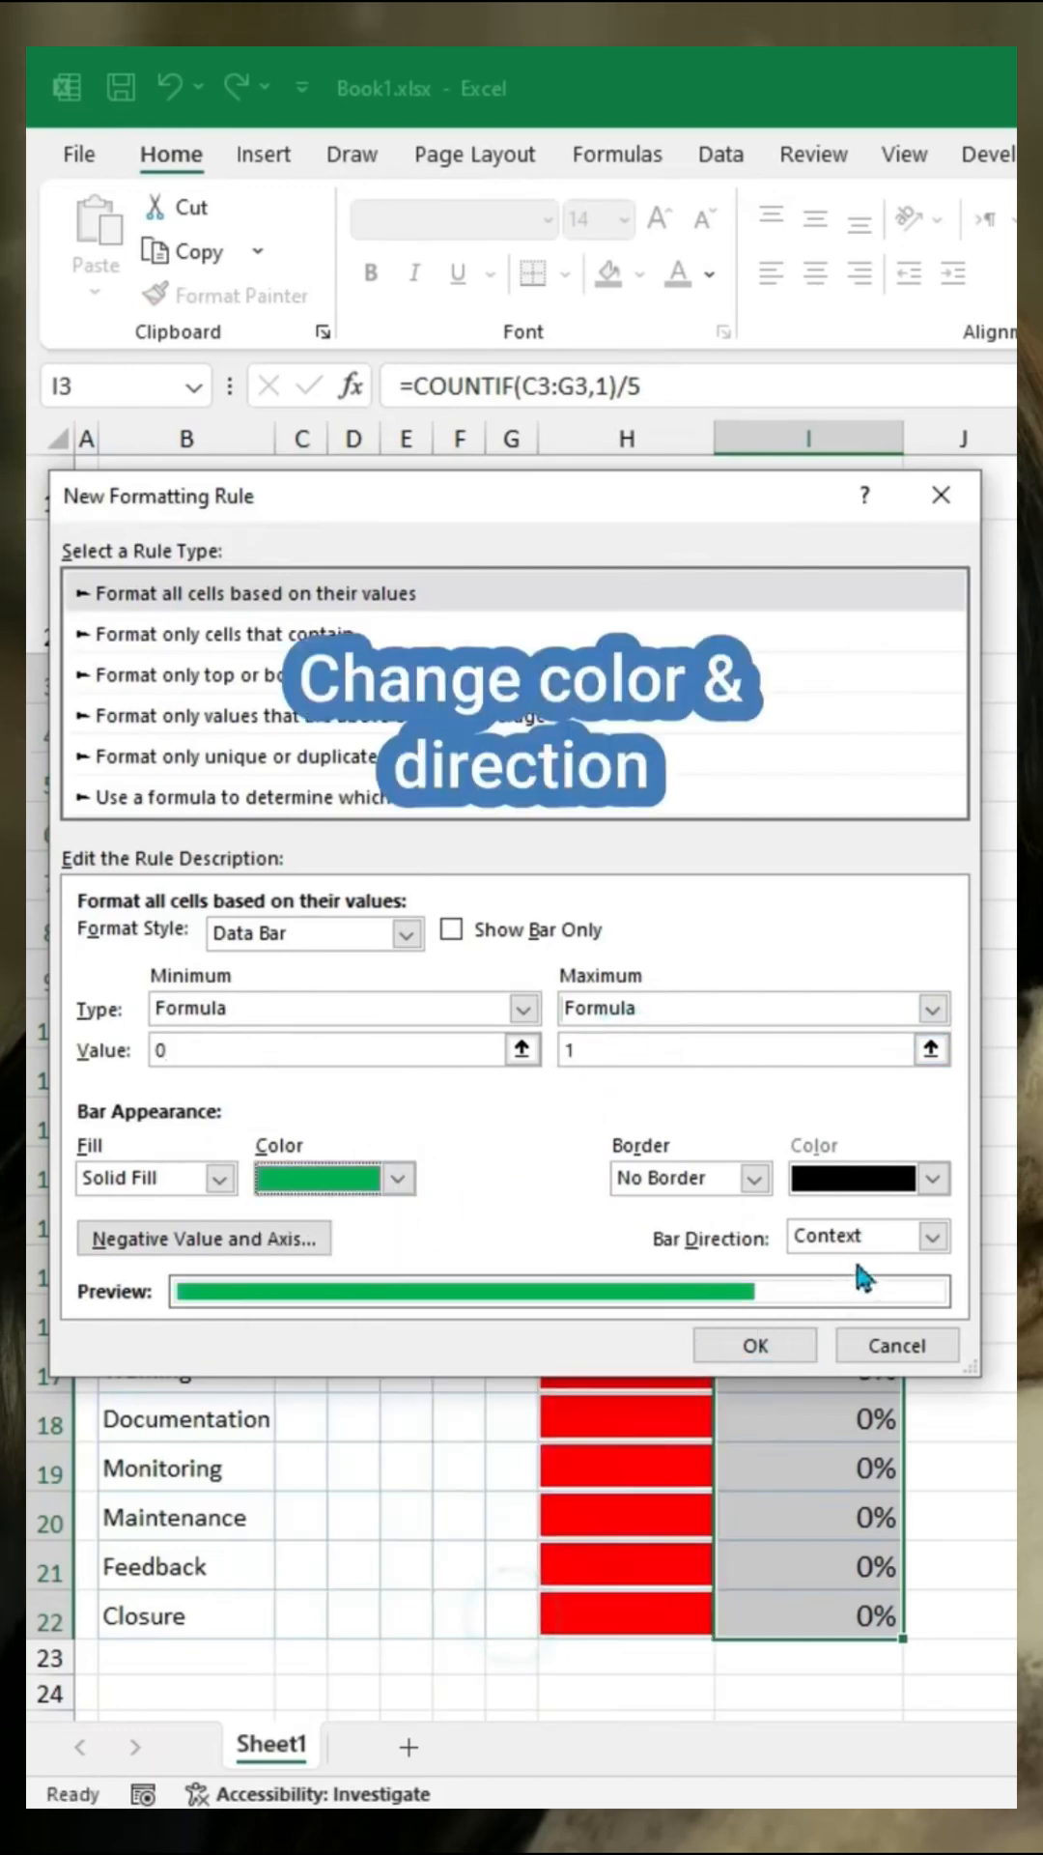
left_click(868, 1237)
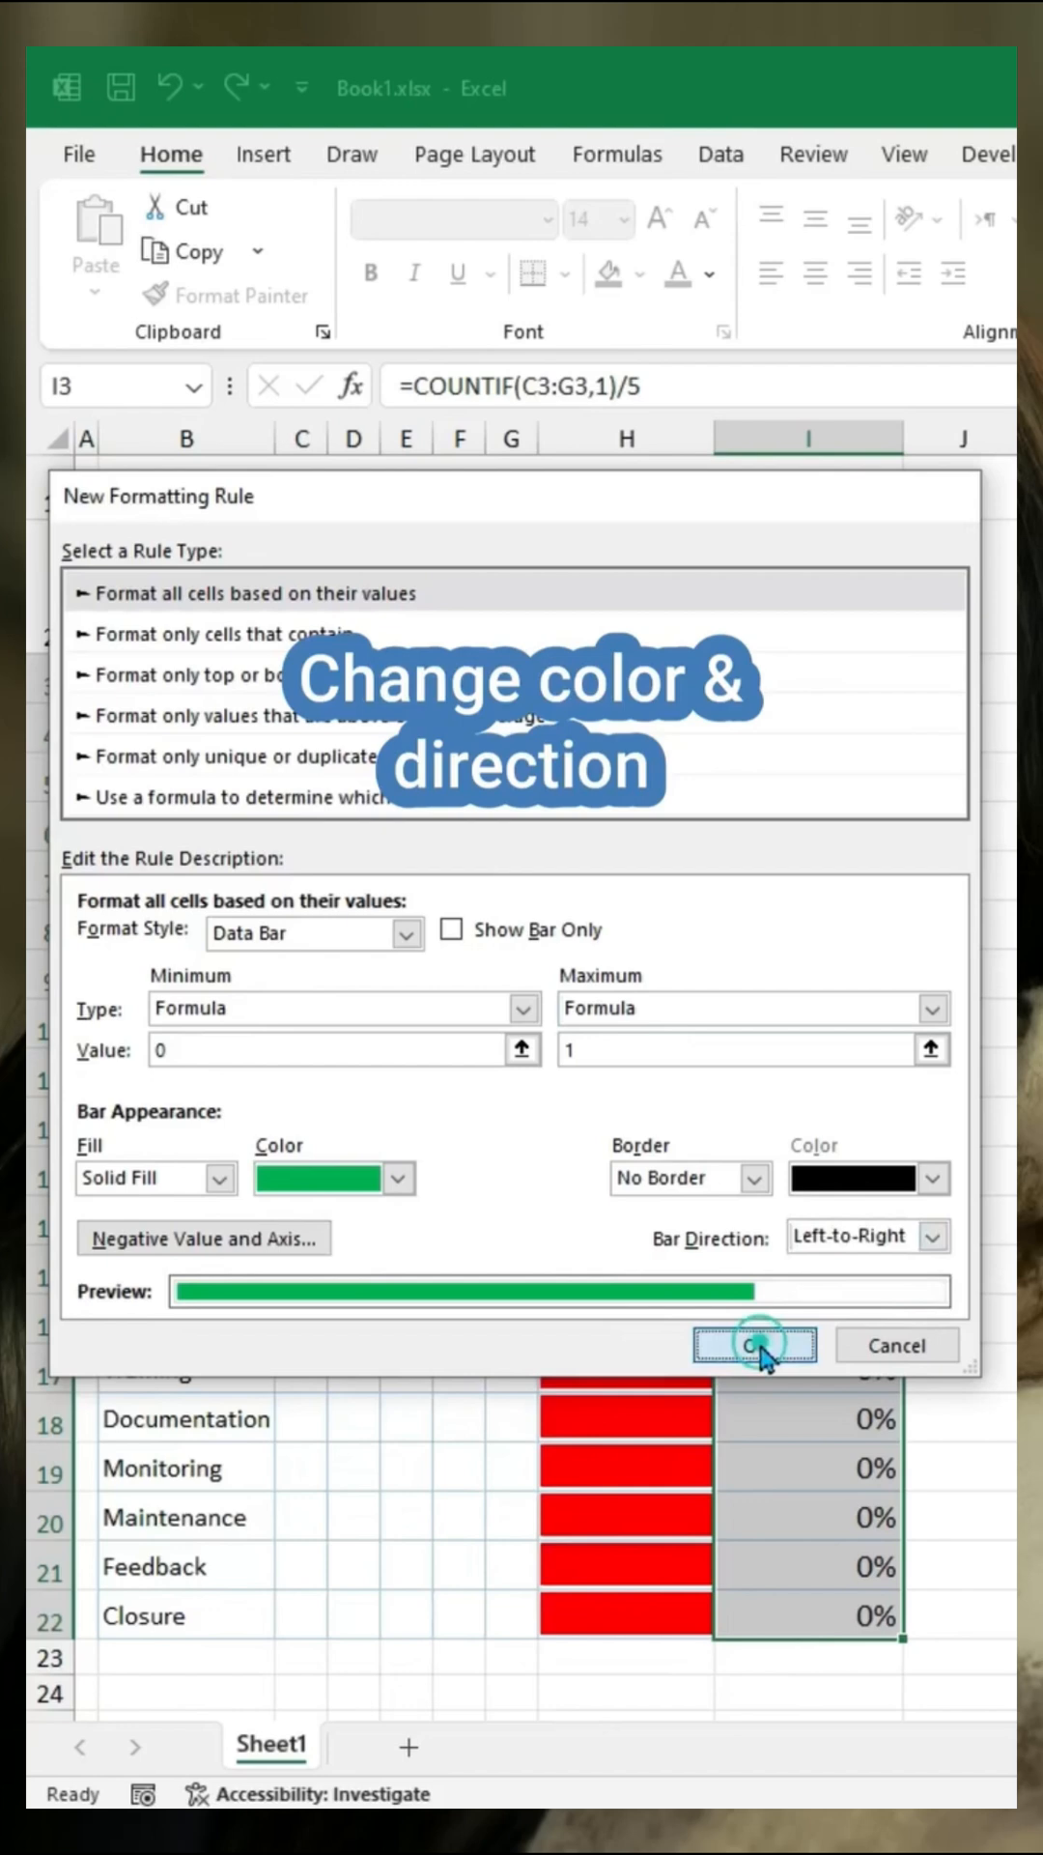
left_click(754, 1345)
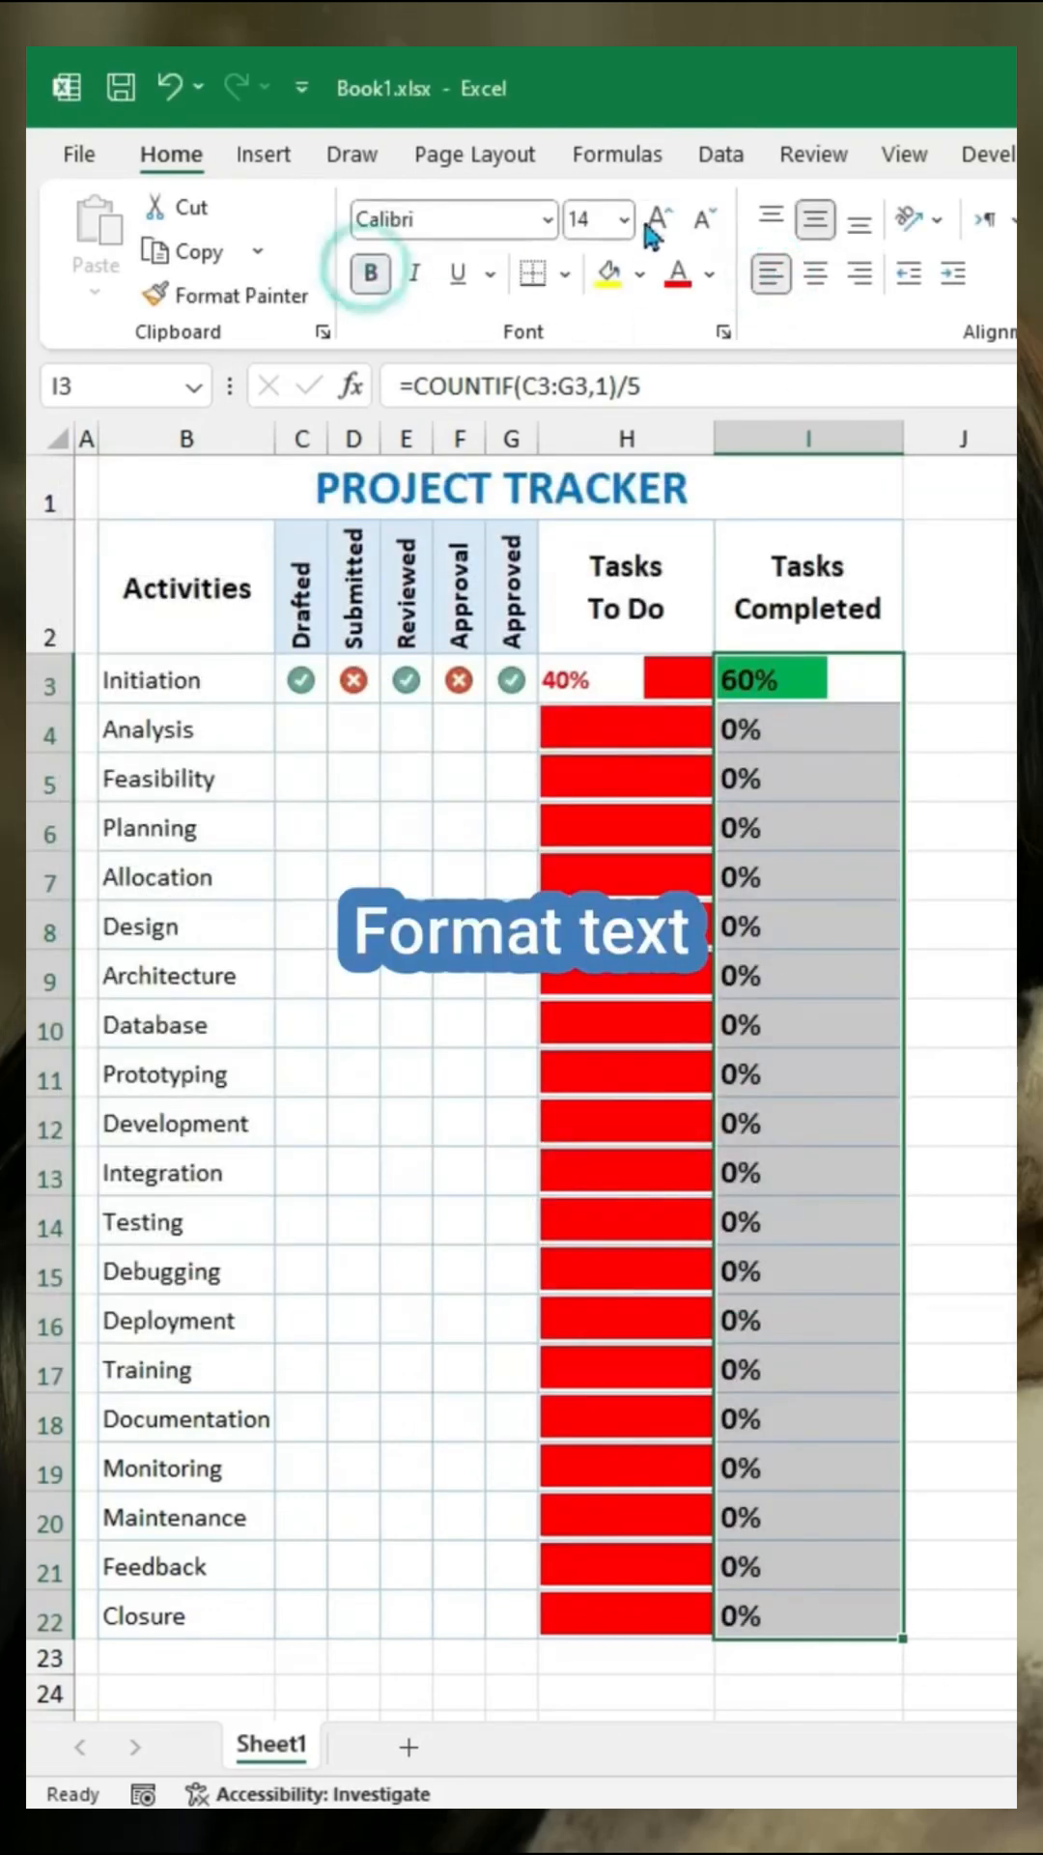
- Bold the Tasks Completed percentages, then select the Analysis row's Drafted cell
left_click(717, 273)
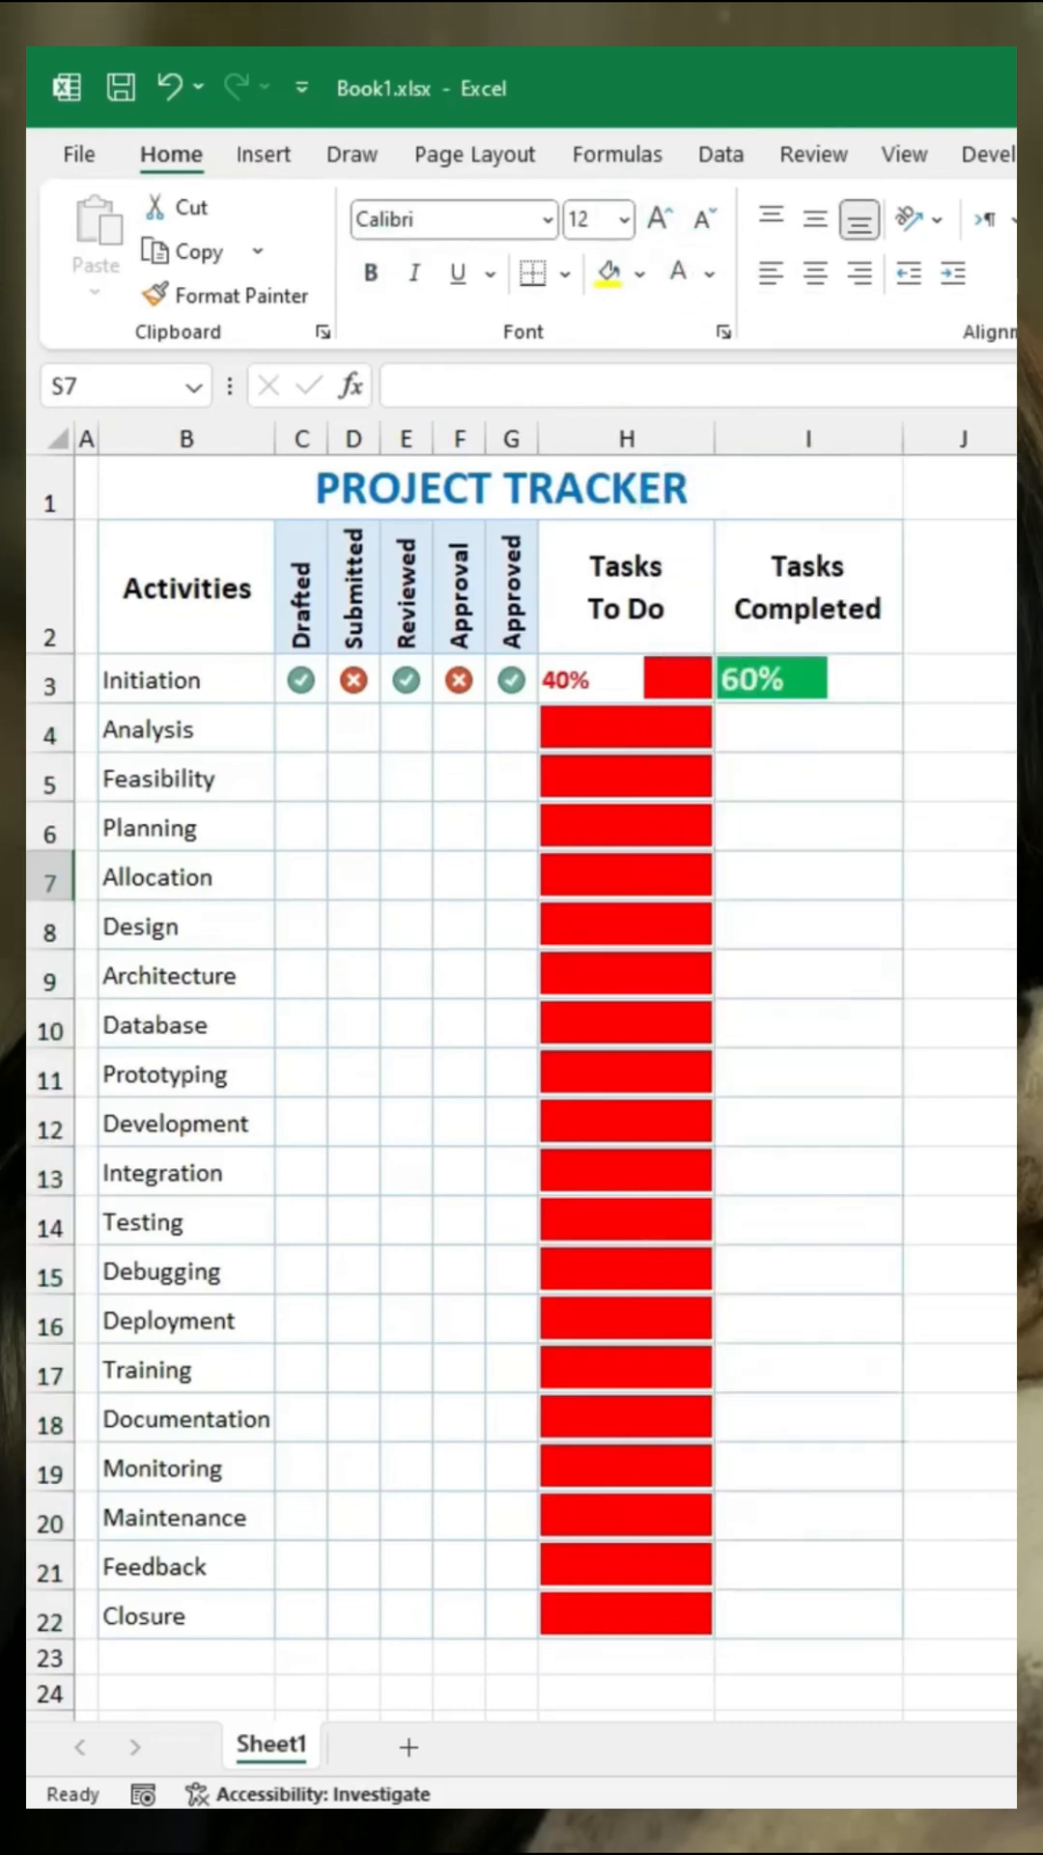
left_click(300, 728)
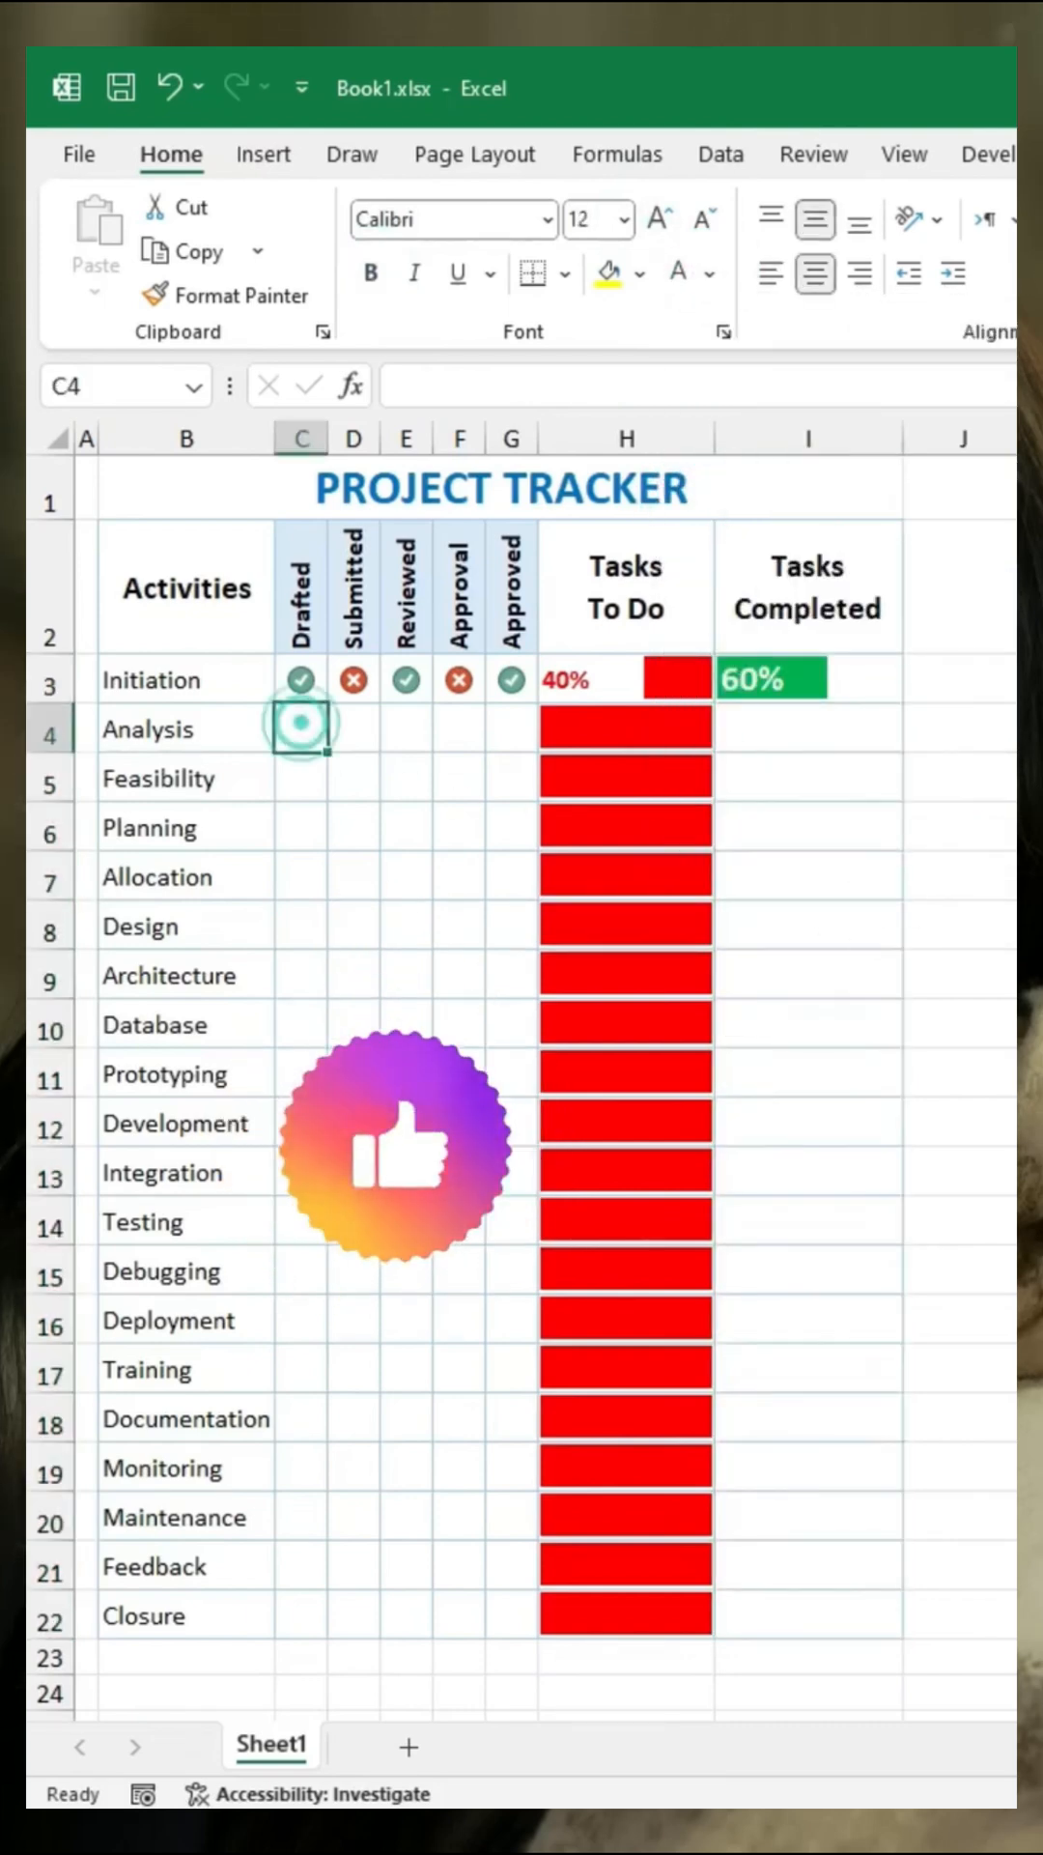